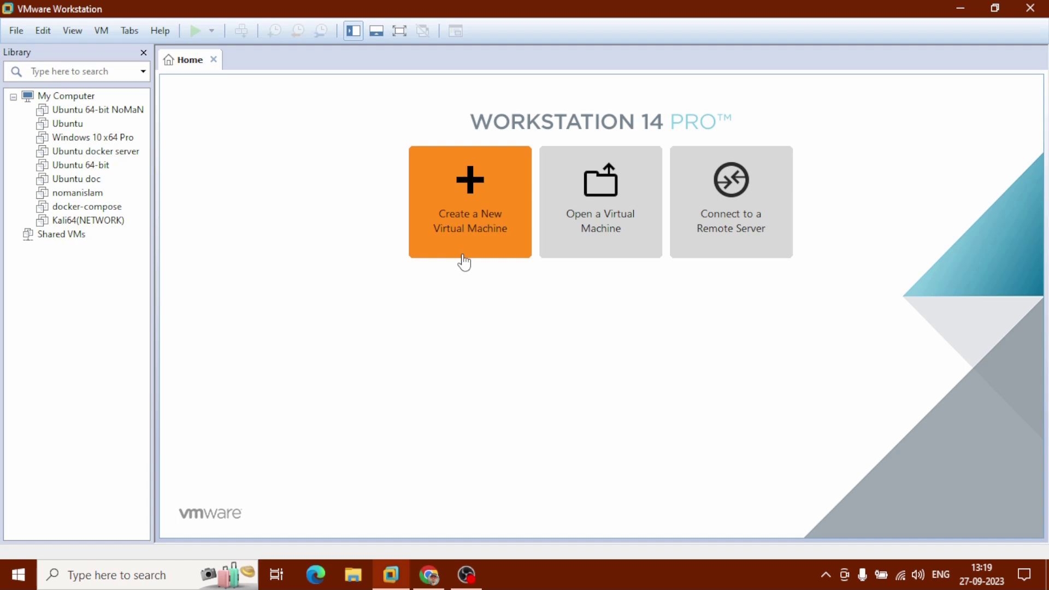
mouse_move(456, 307)
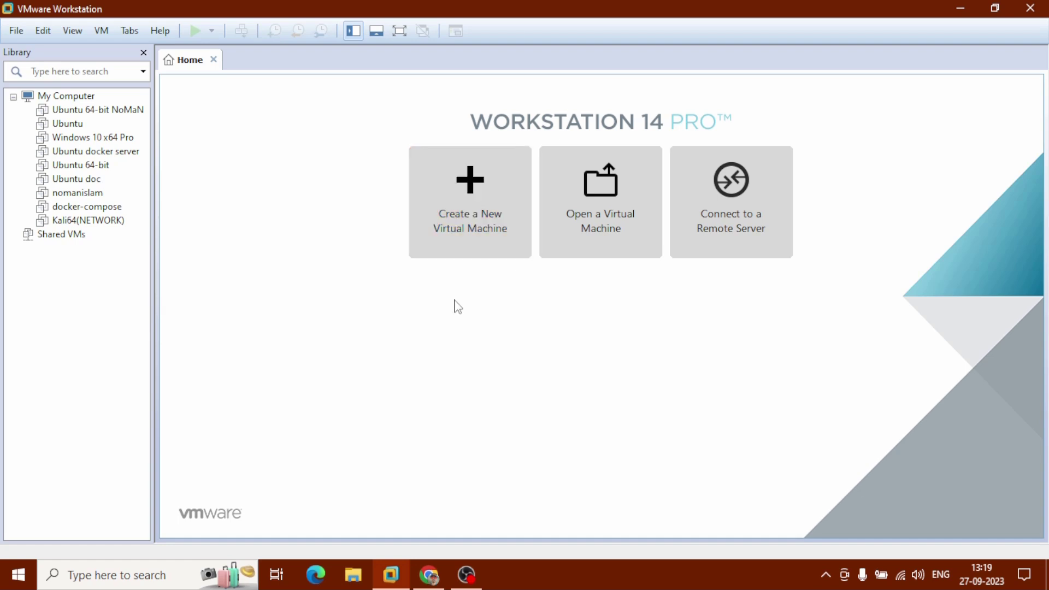
Search Google in Chrome for 'microsoft evaluation windows 10'.
click(427, 574)
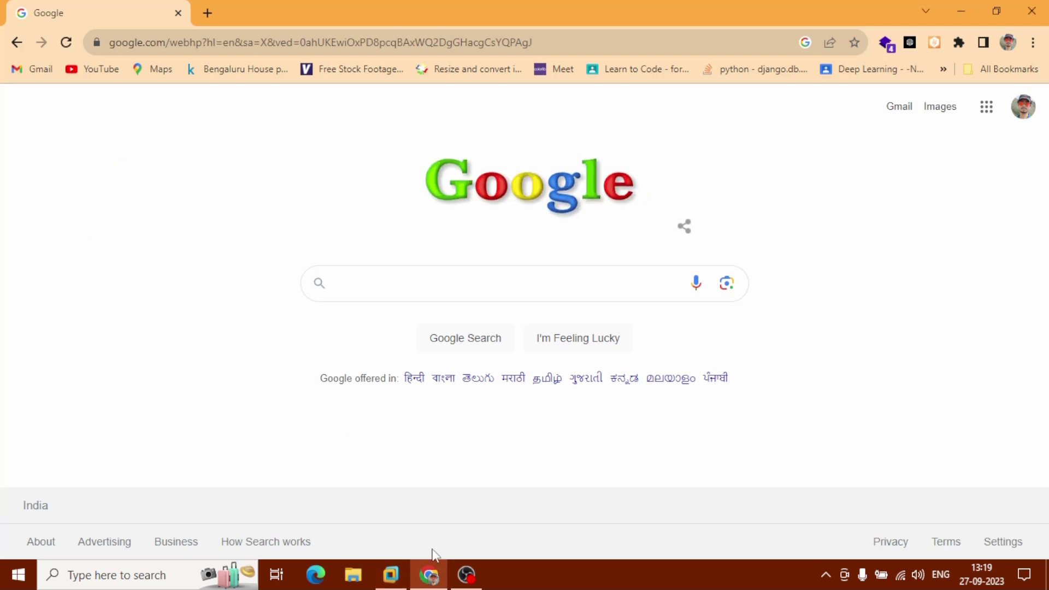
text(windows)
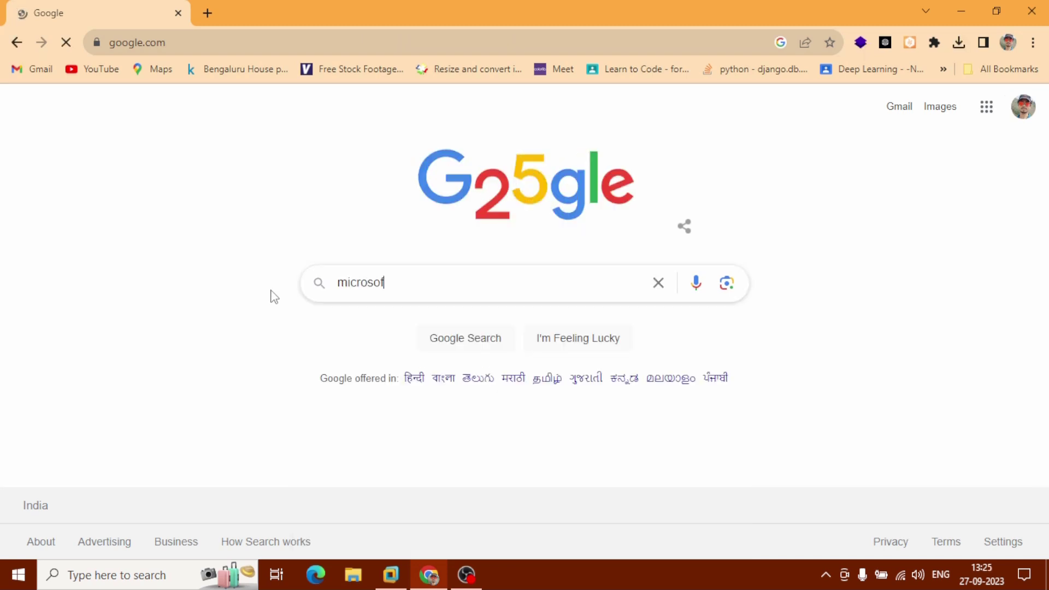
text(t evaluation windows 10)
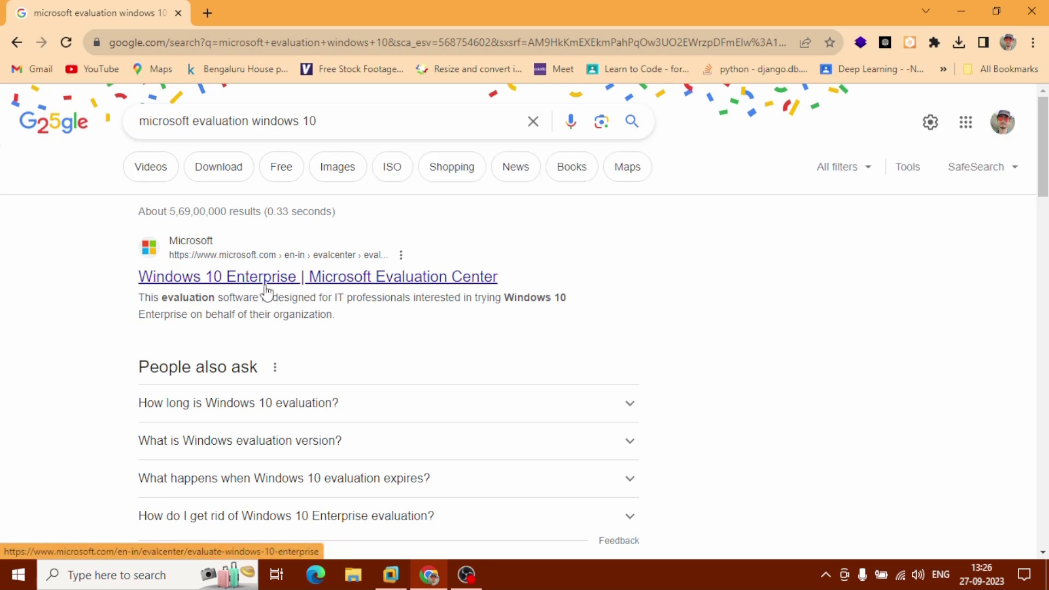
Open the Windows 10 Enterprise evaluation page, choose the Enterprise ISO, and scroll to the registration form.
click(317, 277)
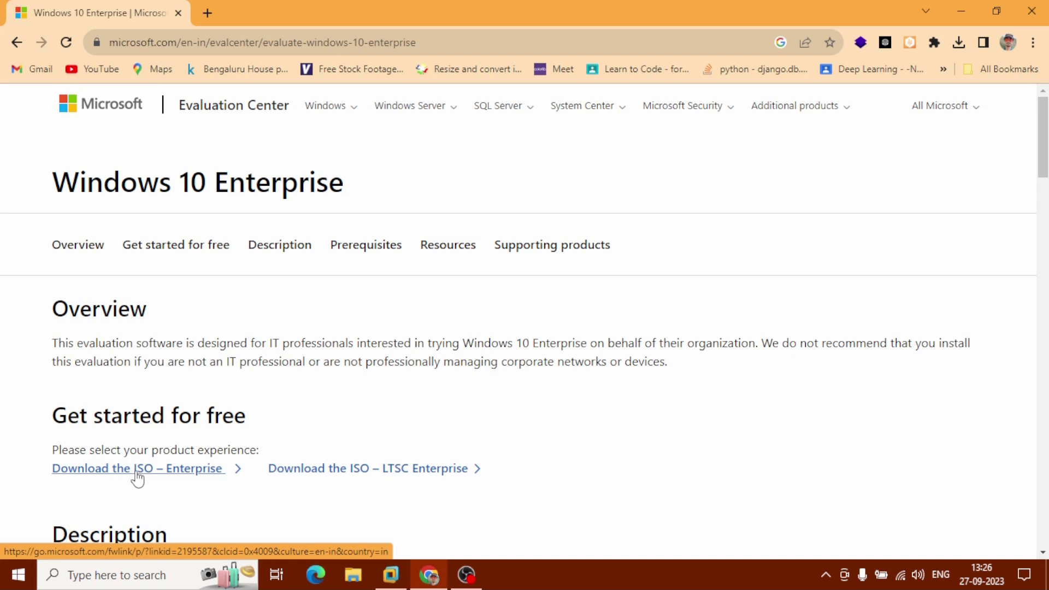
click(137, 468)
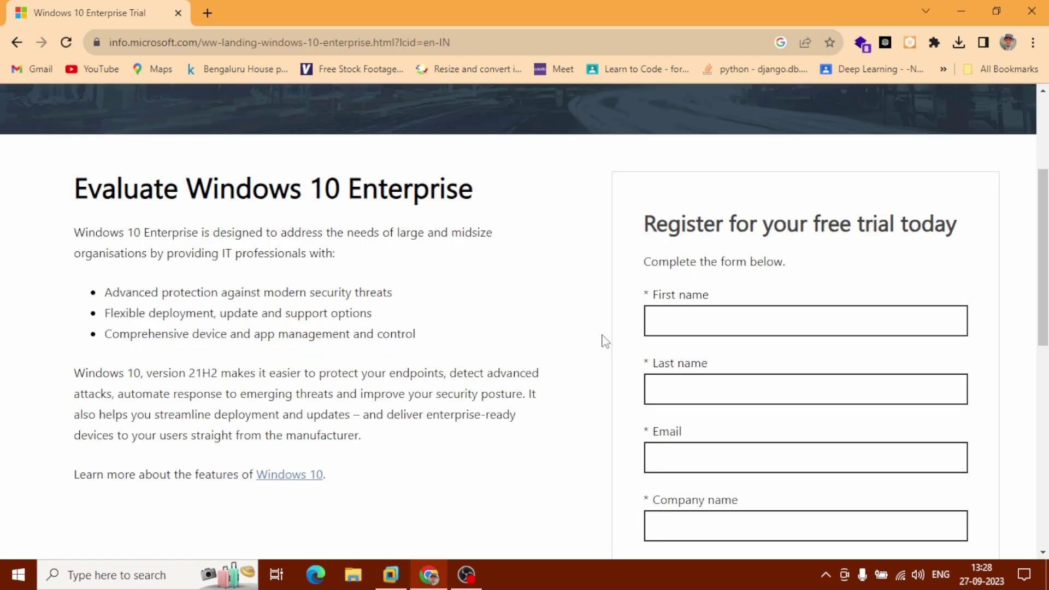
scroll(down, 3)
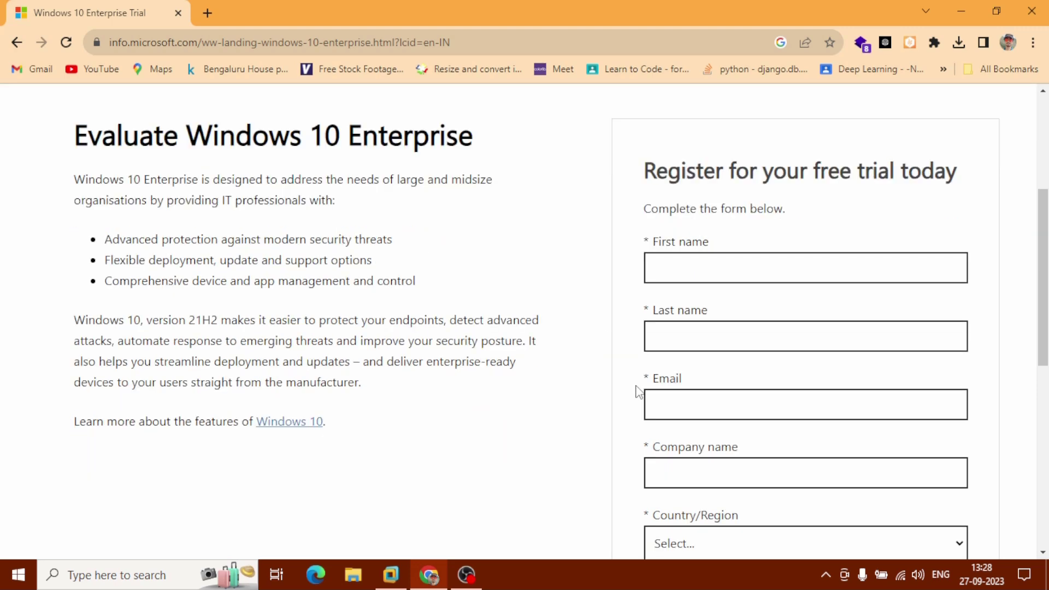
scroll(down, 3)
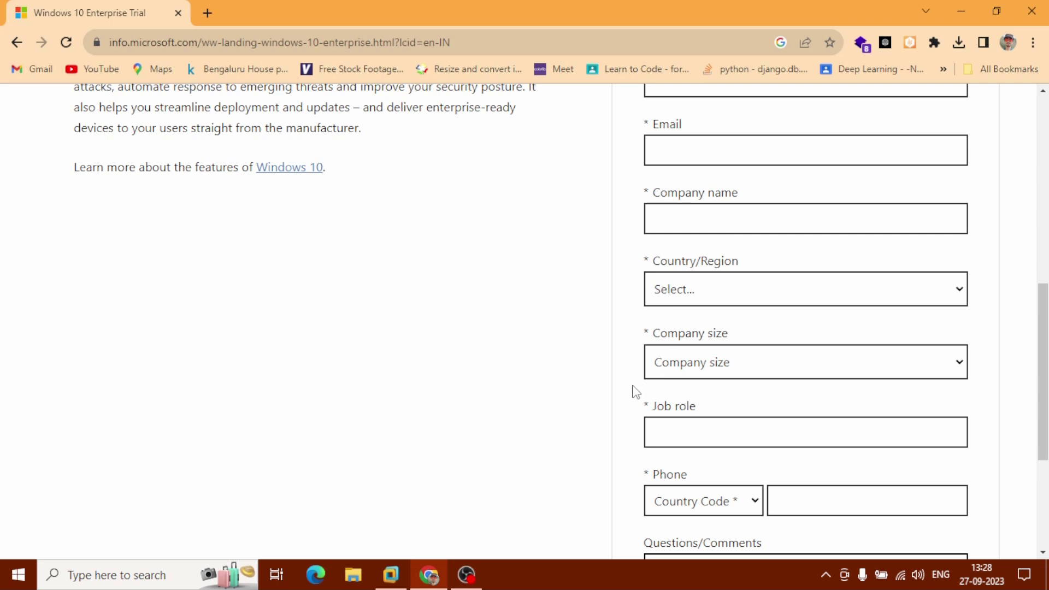
scroll(down, 3)
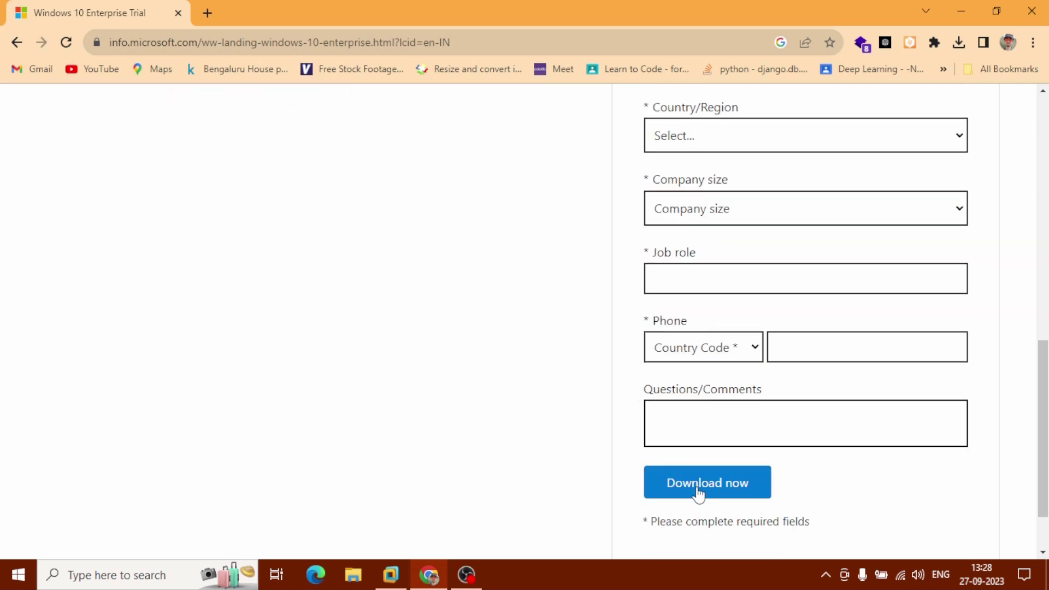
mouse_move(961, 12)
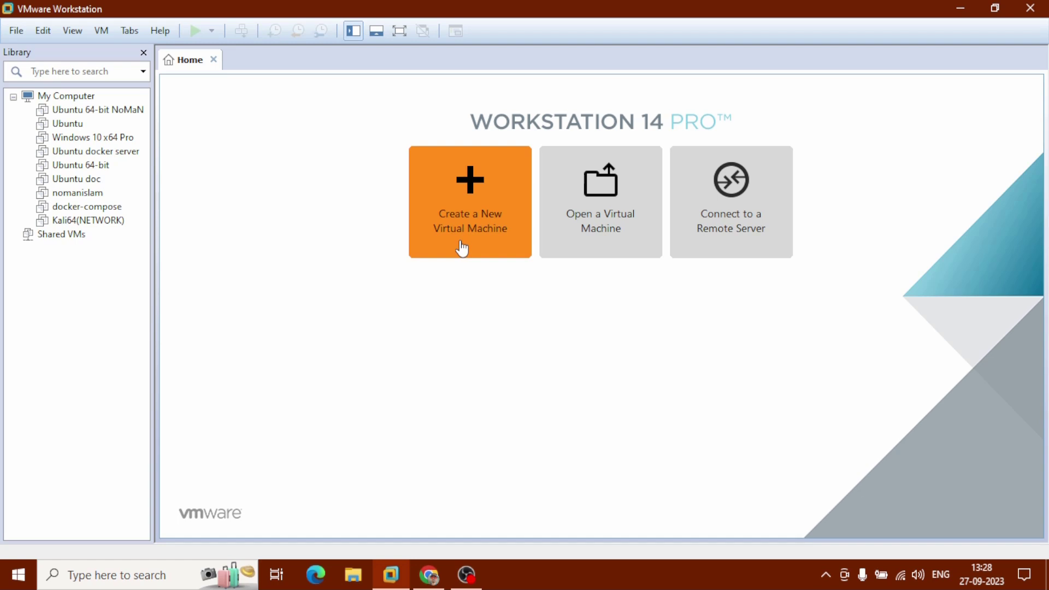
mouse_move(471, 258)
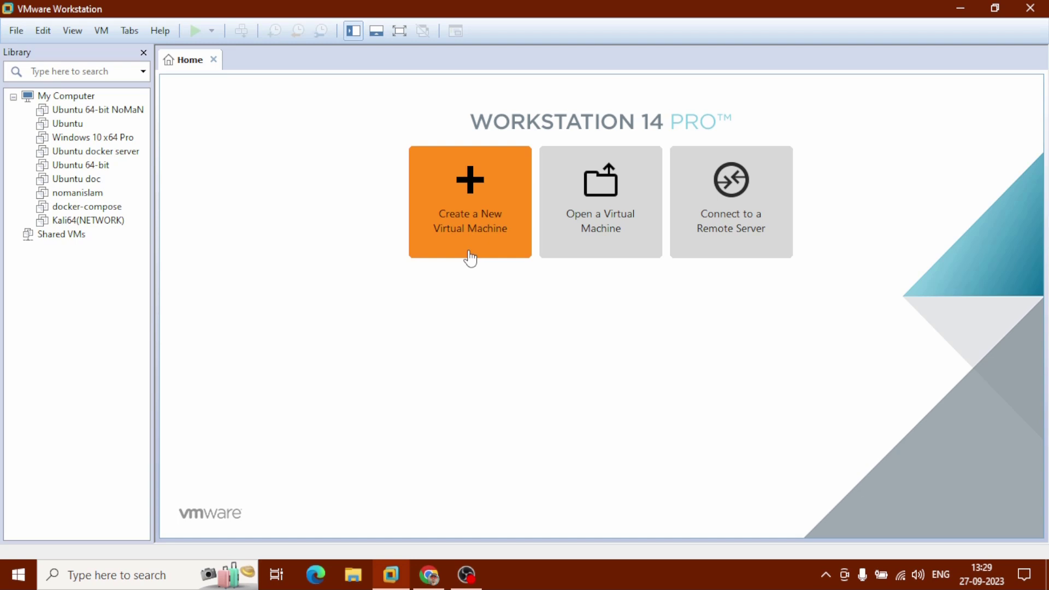
Start a Typical new VM, installing the OS later, with Microsoft Windows 10 x64 as guest.
click(470, 201)
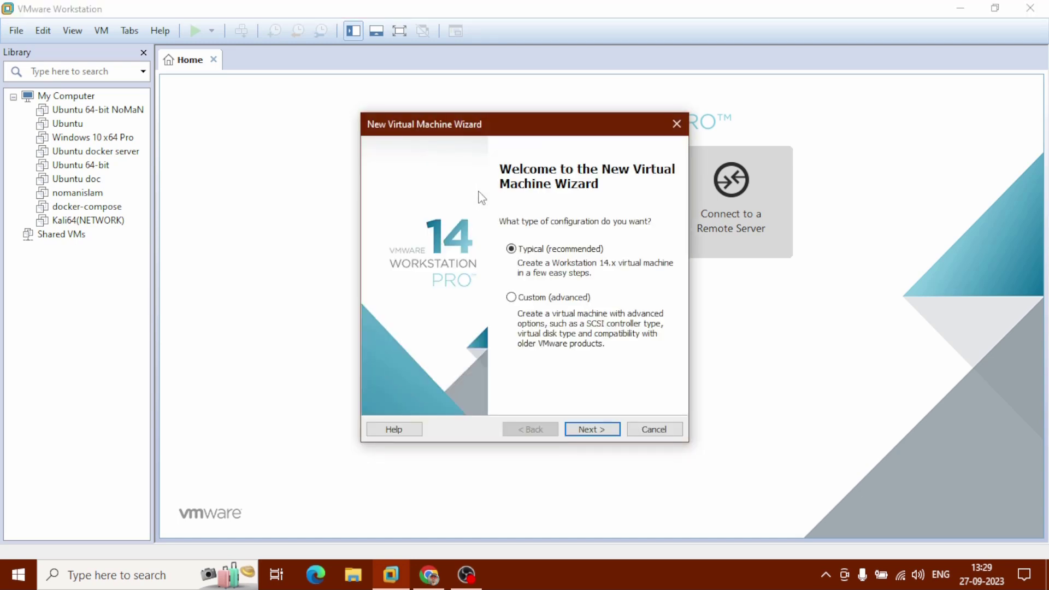
mouse_move(506, 256)
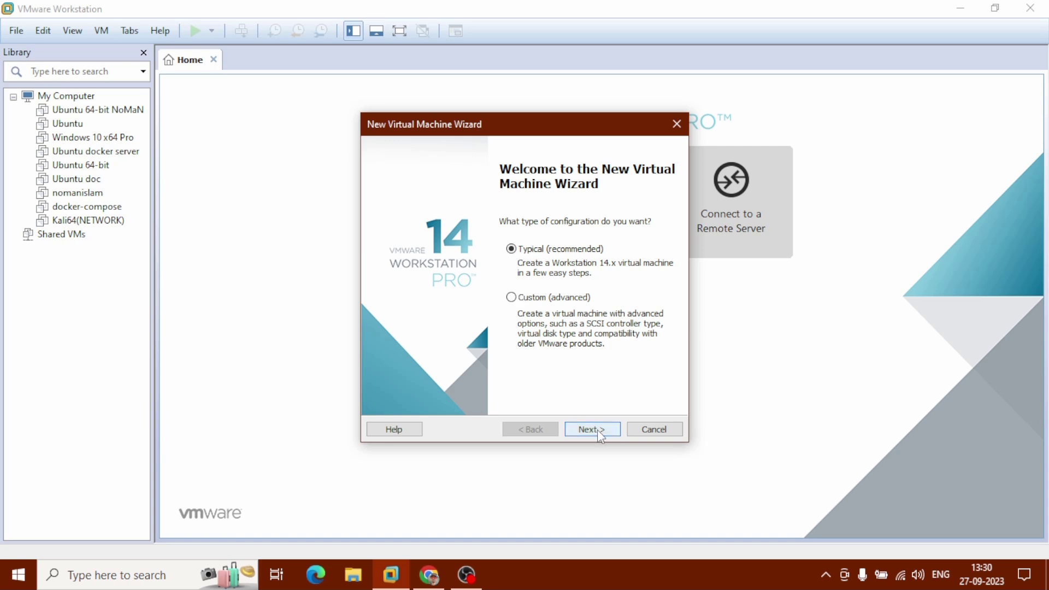
click(591, 429)
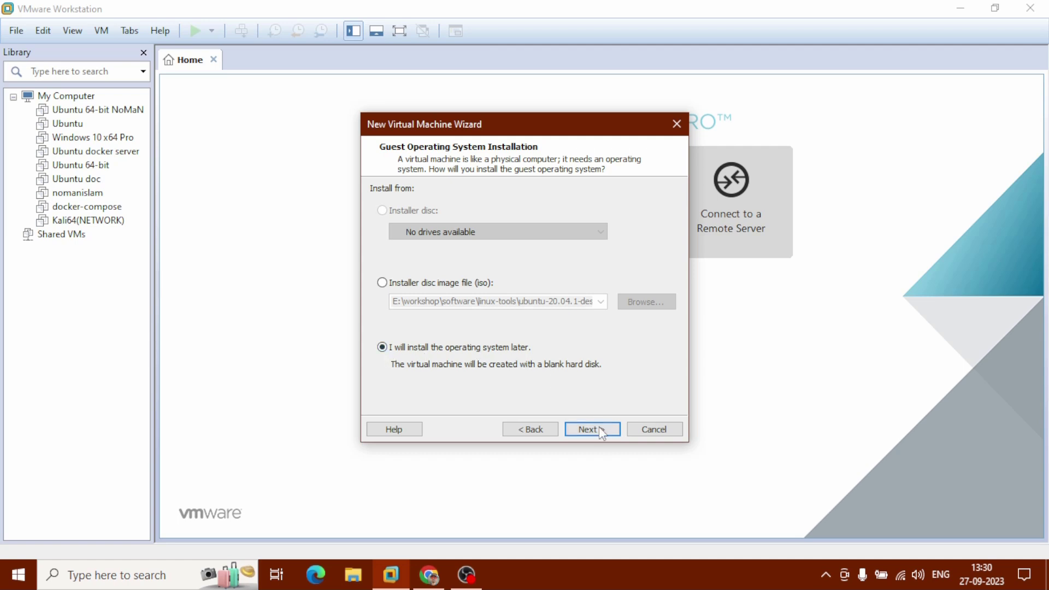
click(591, 429)
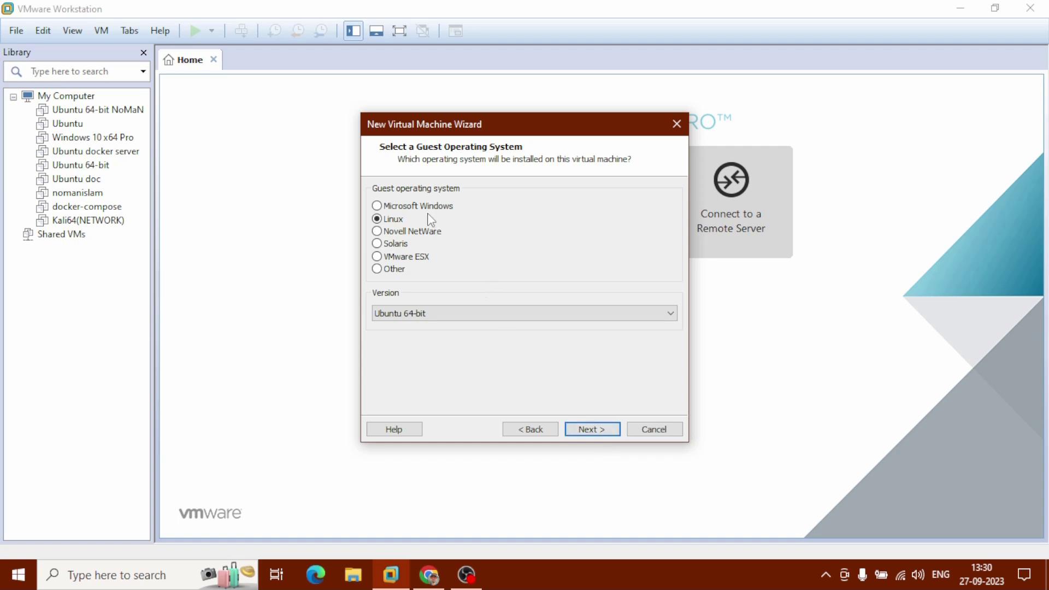
click(377, 206)
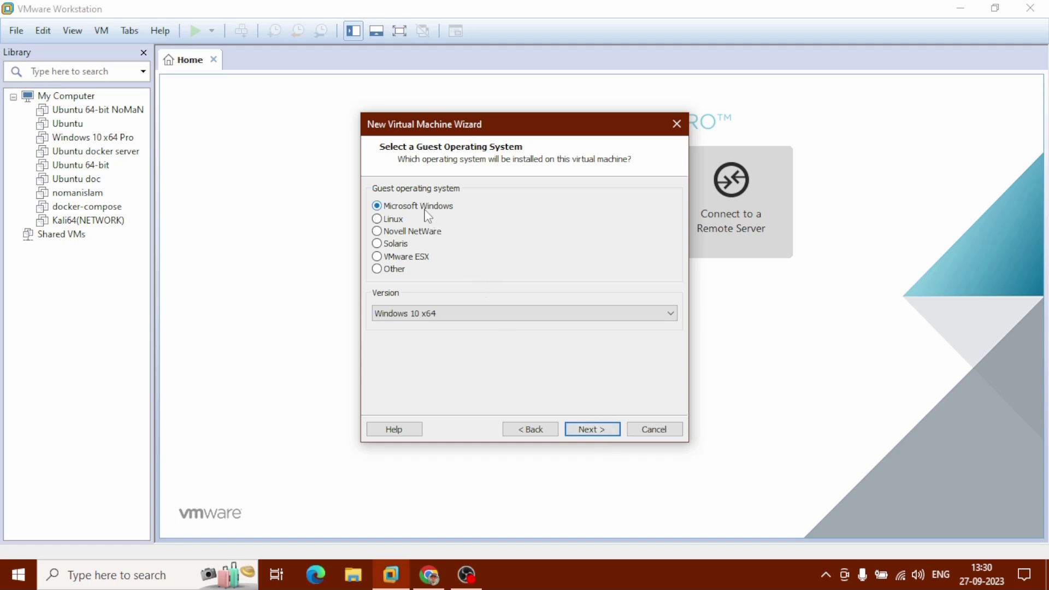
mouse_move(427, 218)
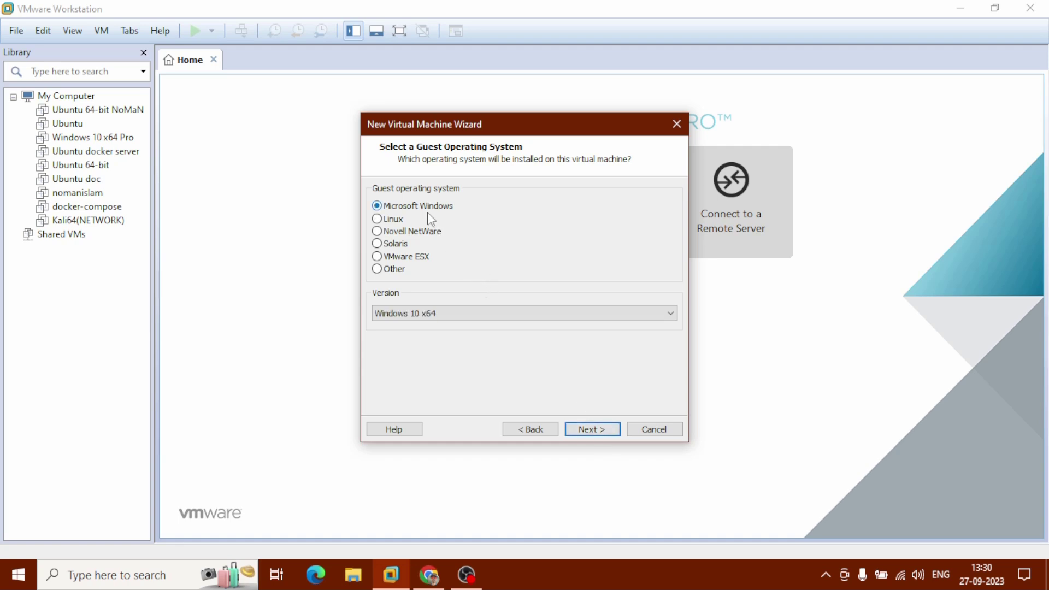
click(522, 313)
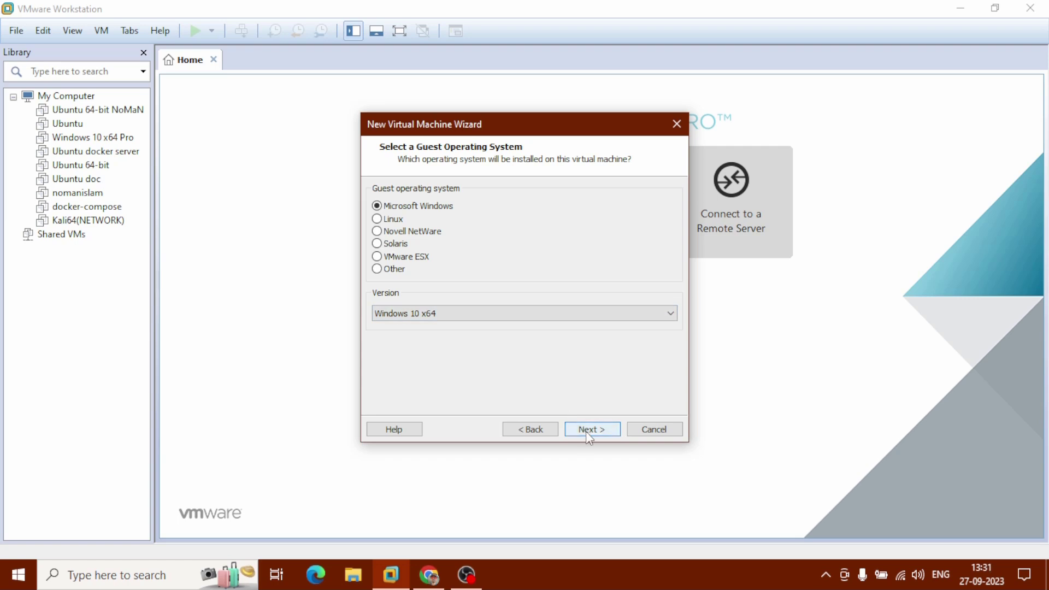
click(591, 428)
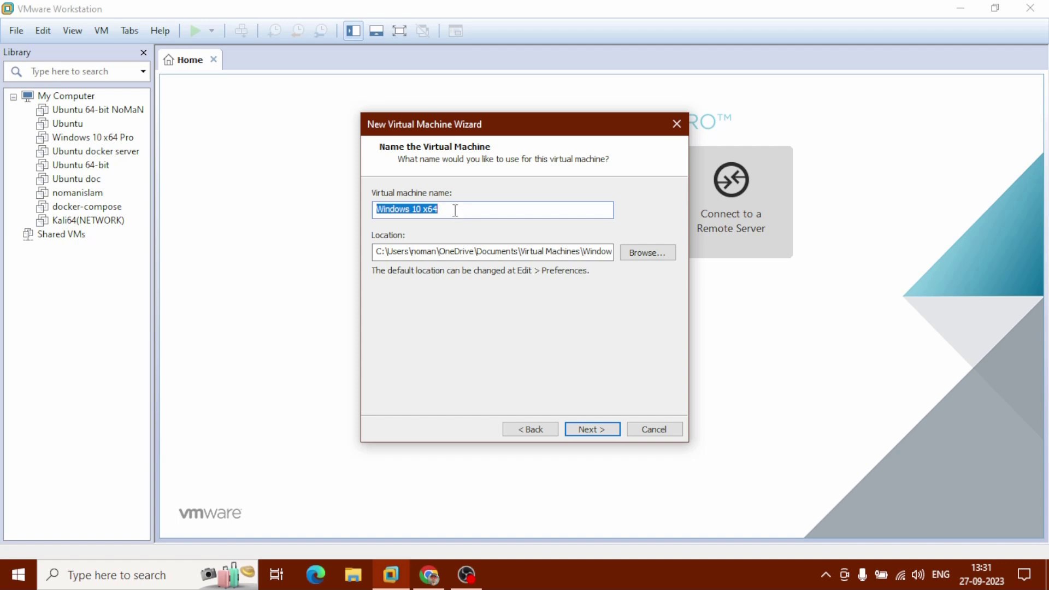
Name the VM 'Windows noman' and store it in a new D:\windows noman folder.
click(428, 209)
text(noman)
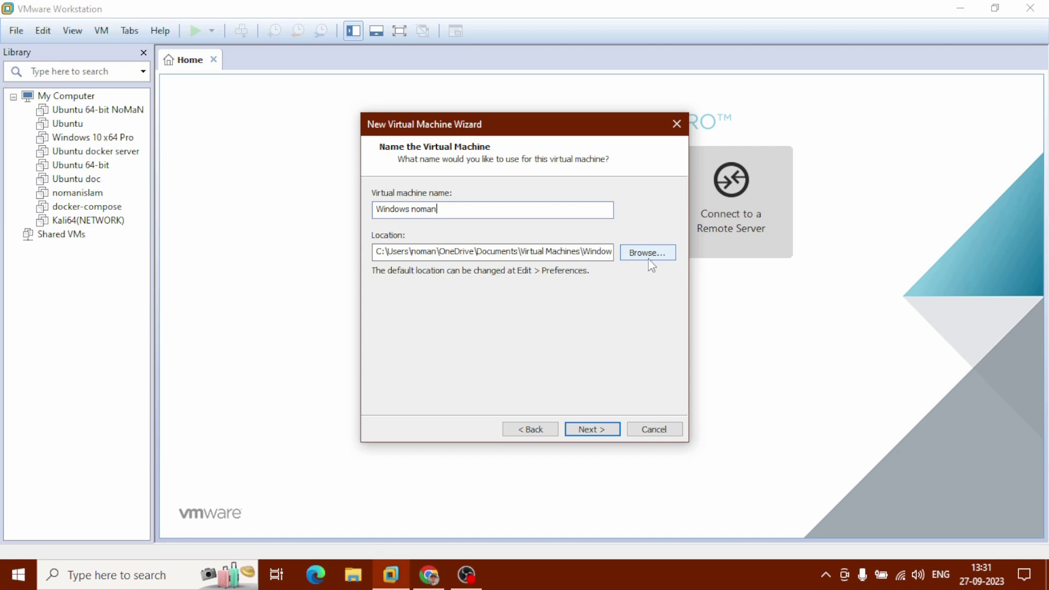
click(646, 252)
text(windows noman)
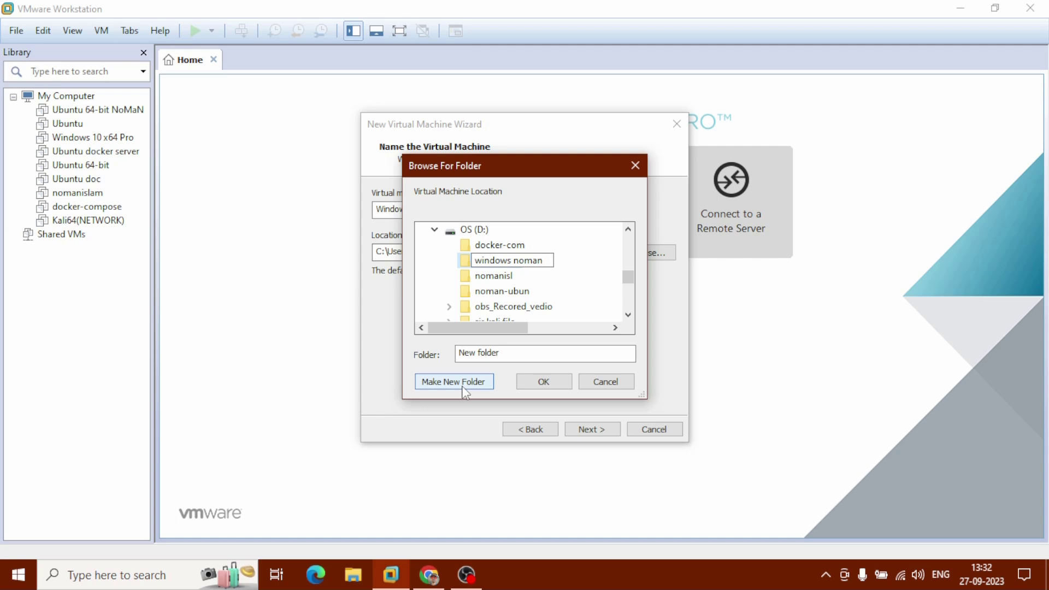
click(452, 381)
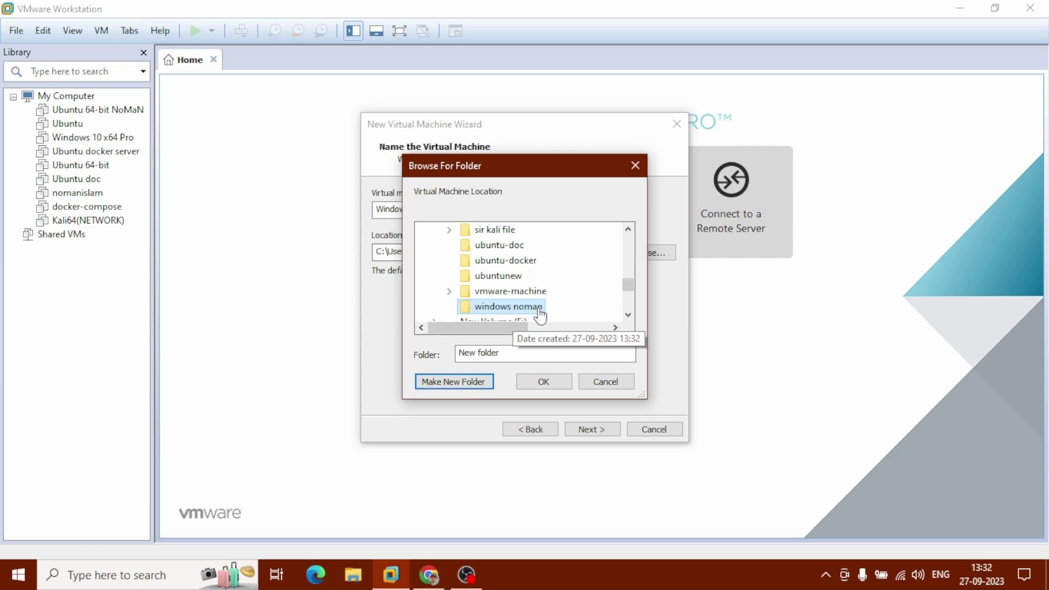
click(542, 381)
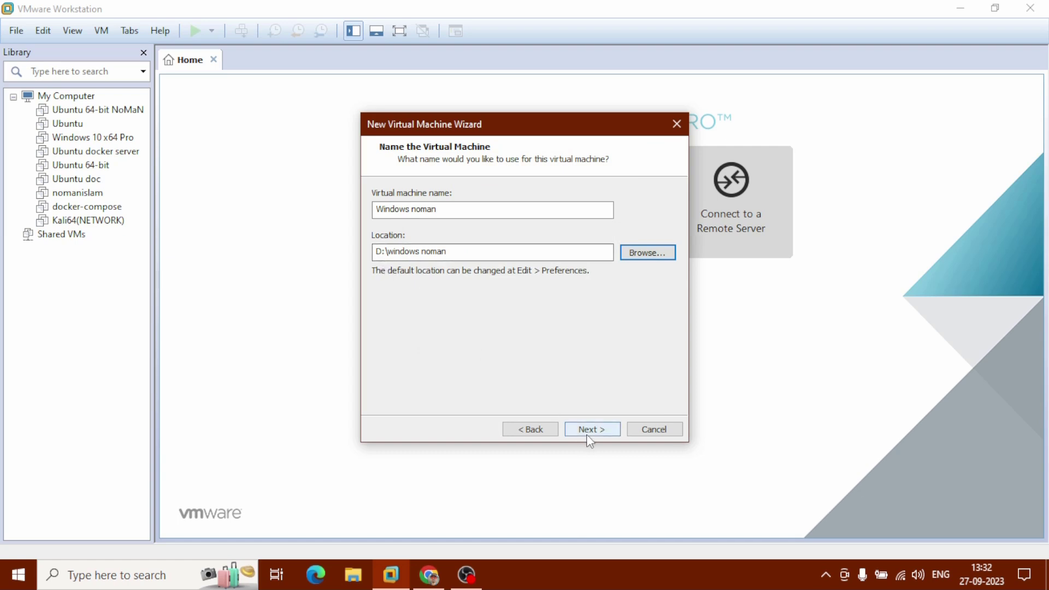
click(590, 428)
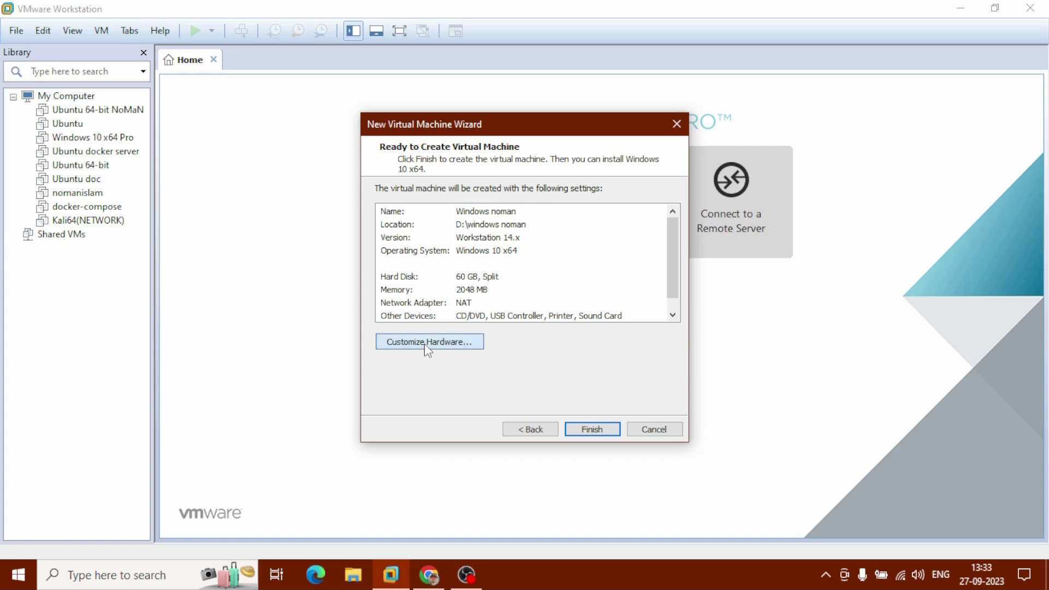
Give the VM 4 GB memory and 2 processors with Intel VT-x/EPT or AMD-V/RVI enabled.
click(429, 341)
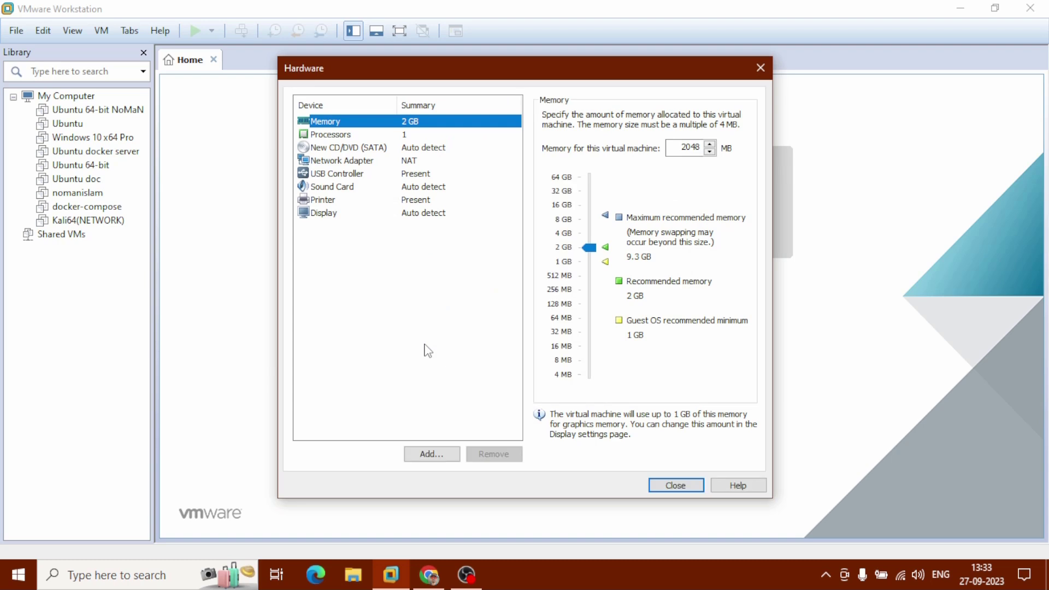
mouse_move(363, 131)
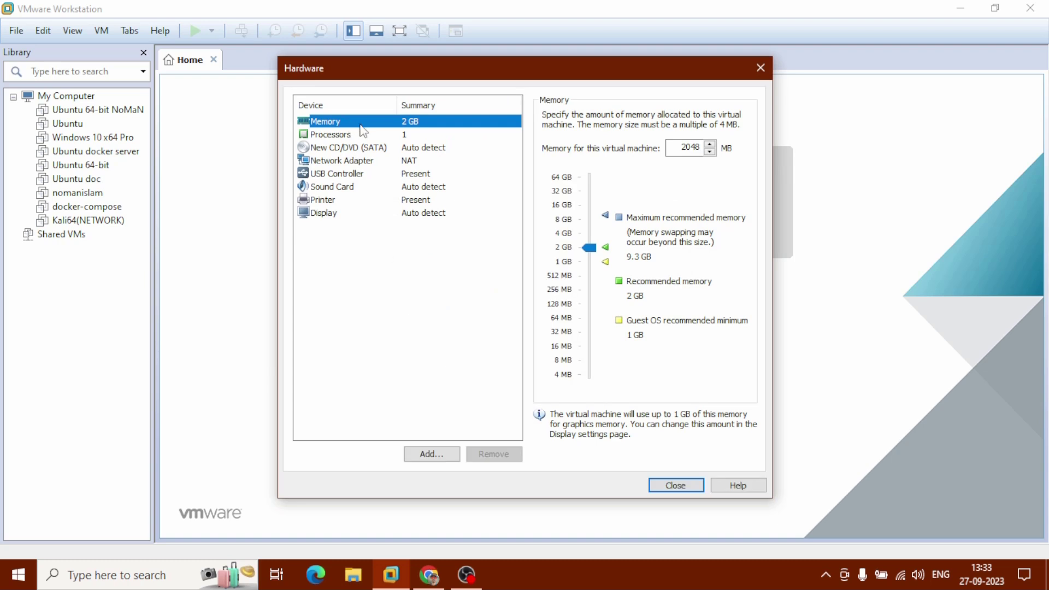
drag(589, 246, 590, 238)
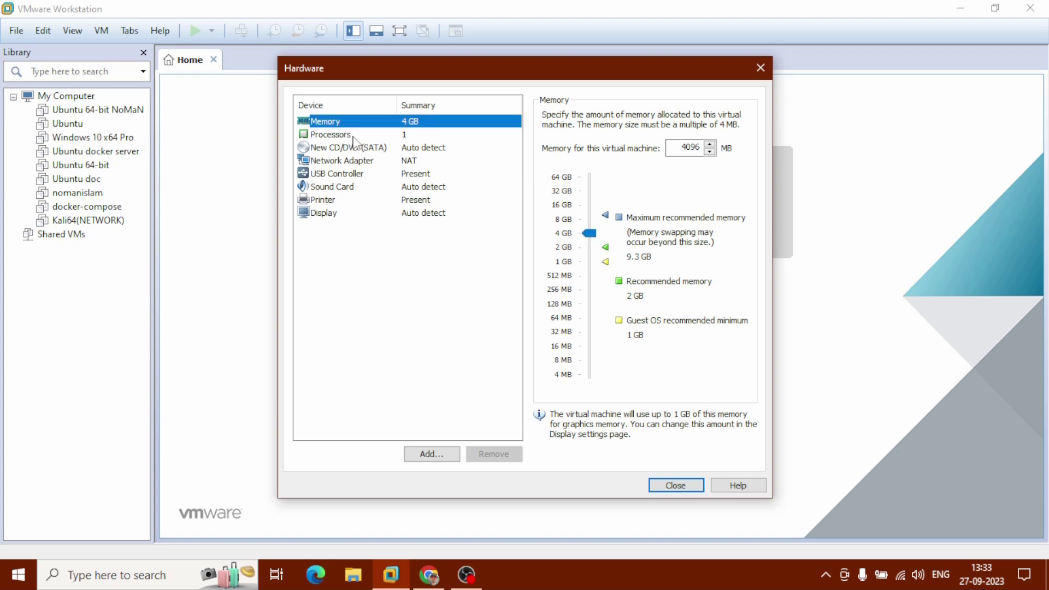
click(330, 134)
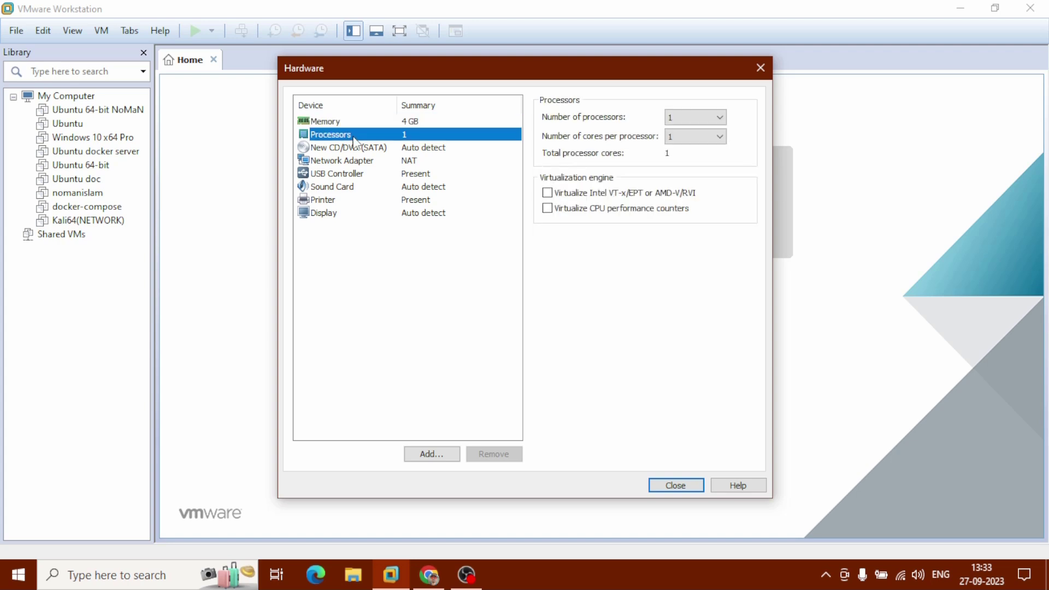
click(694, 117)
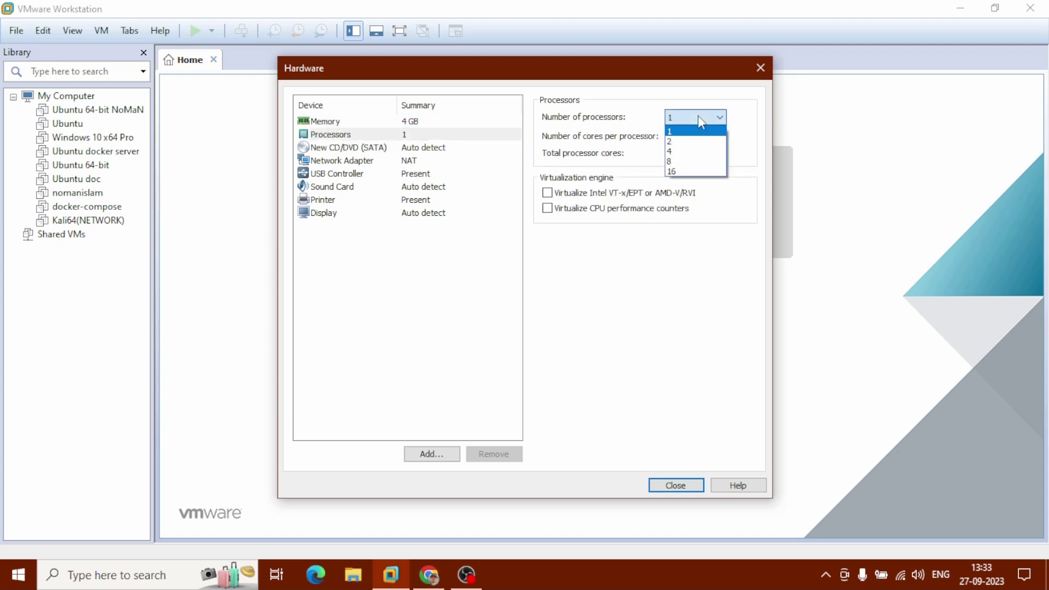
click(669, 141)
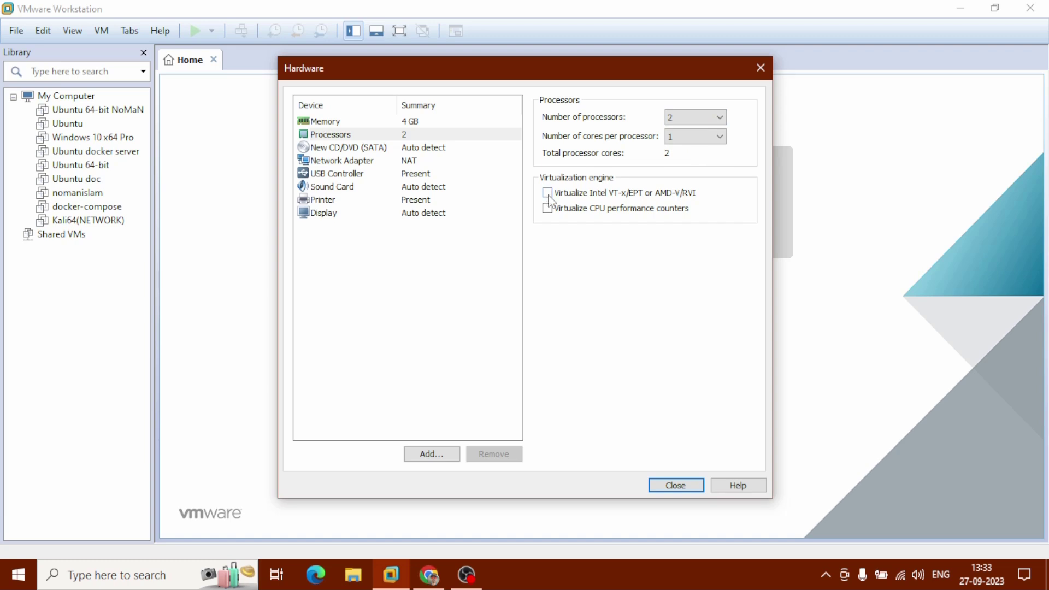
click(546, 192)
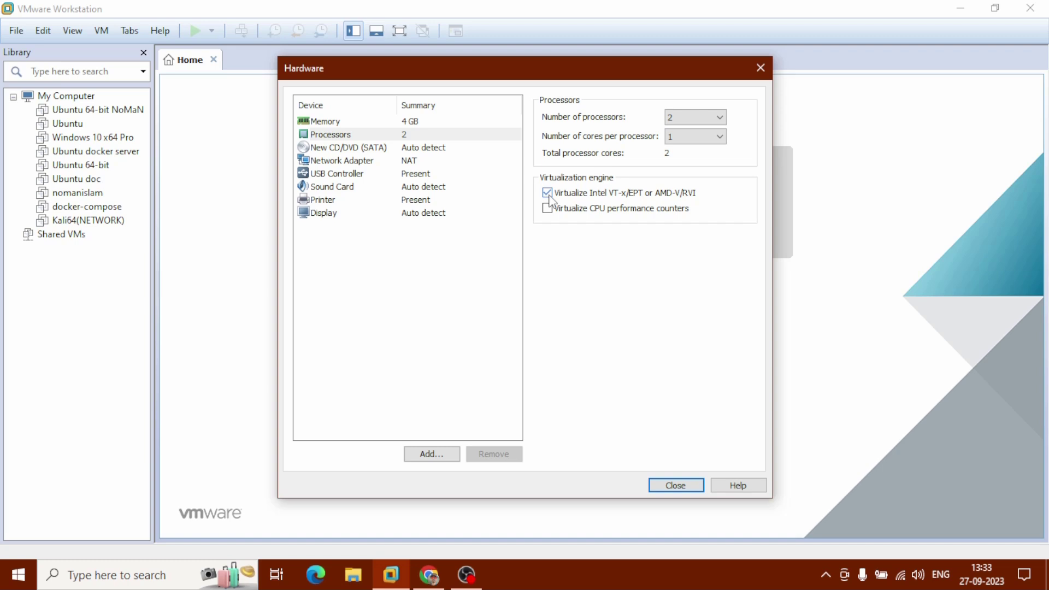
click(346, 147)
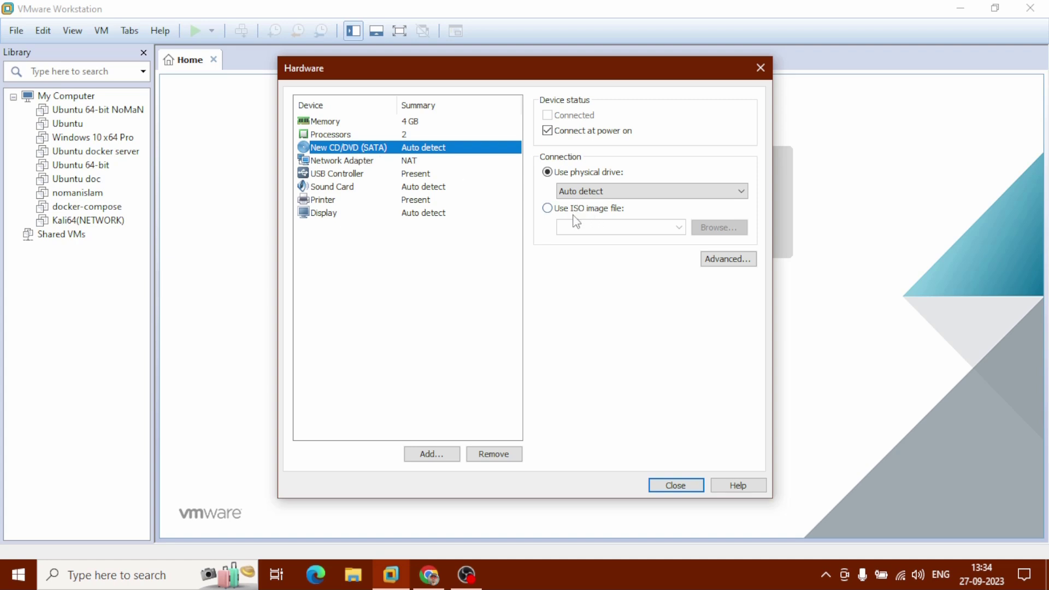
Attach en_windows_10_pro_10240_x64_dvd.iso as the CD/DVD image and finish the wizard.
click(547, 208)
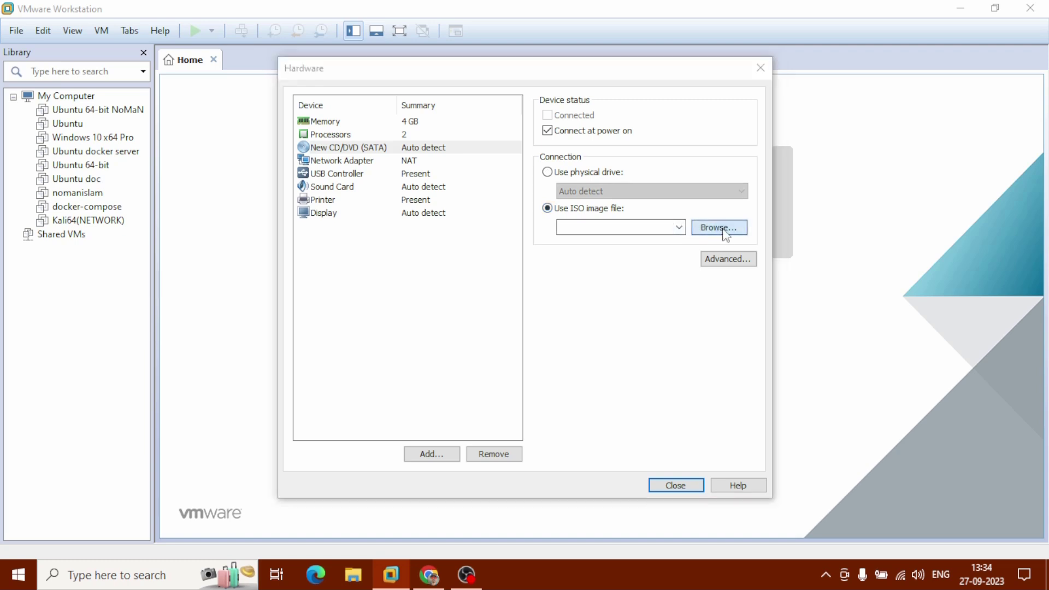
click(718, 227)
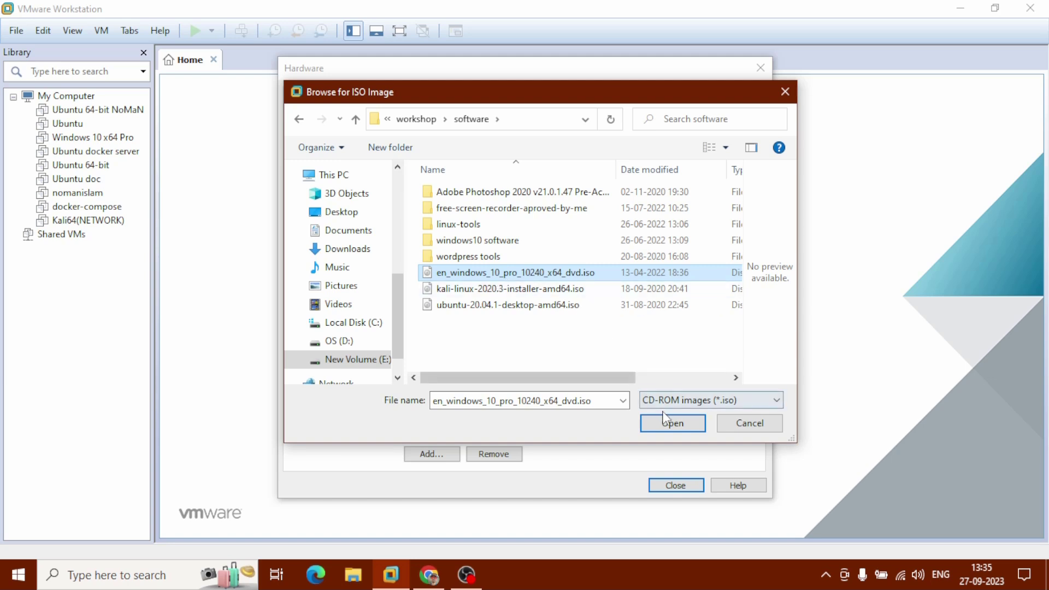
click(671, 423)
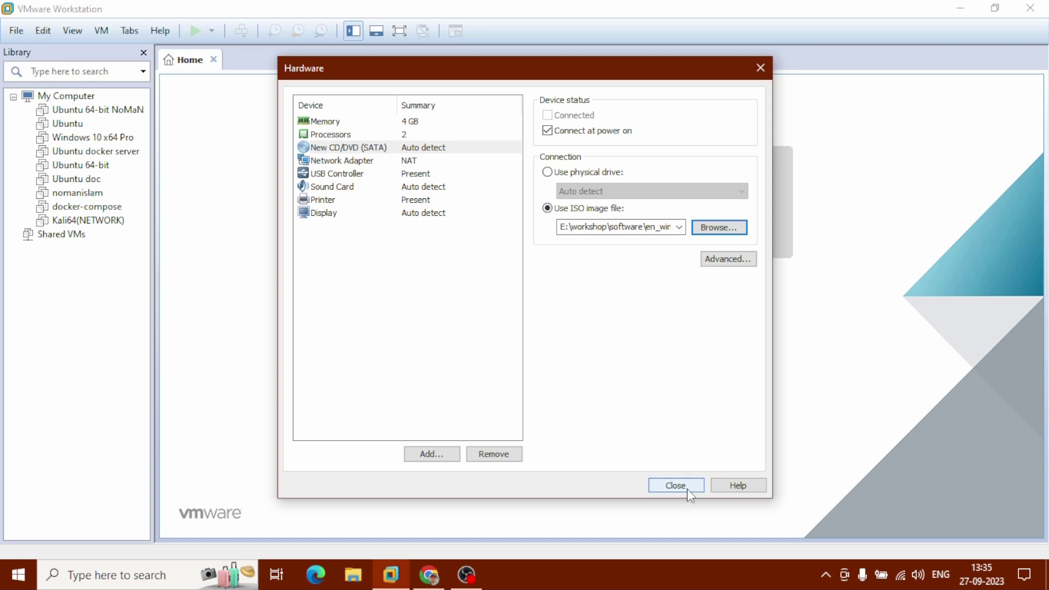
click(675, 485)
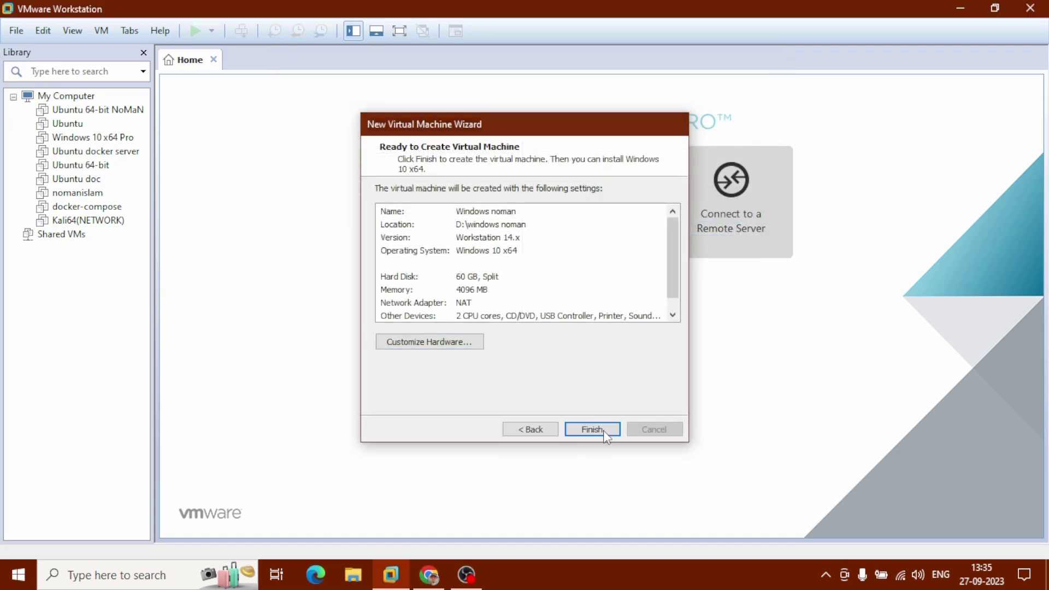
click(591, 429)
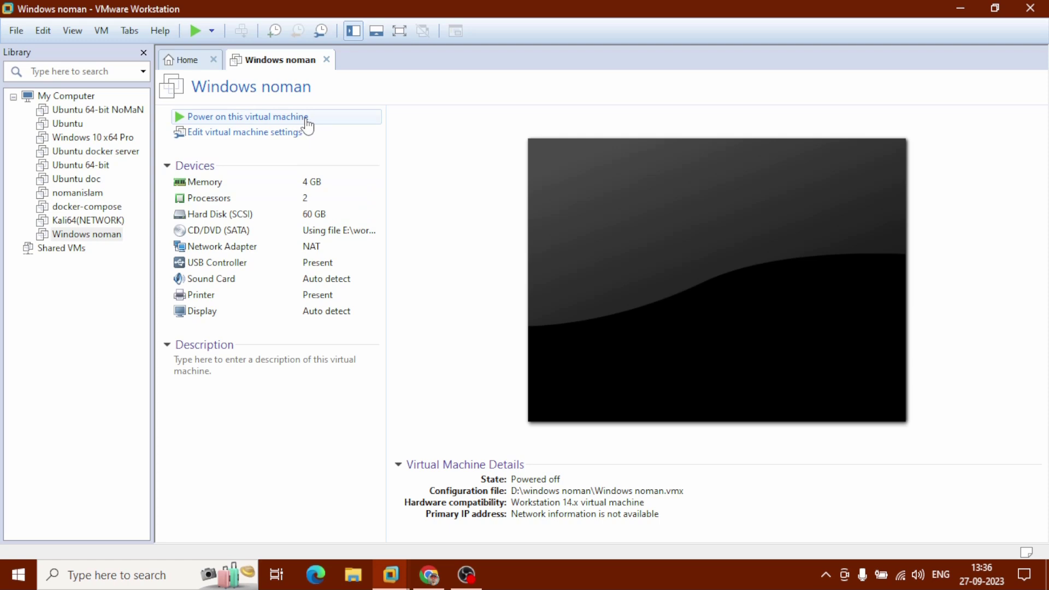
mouse_move(316, 128)
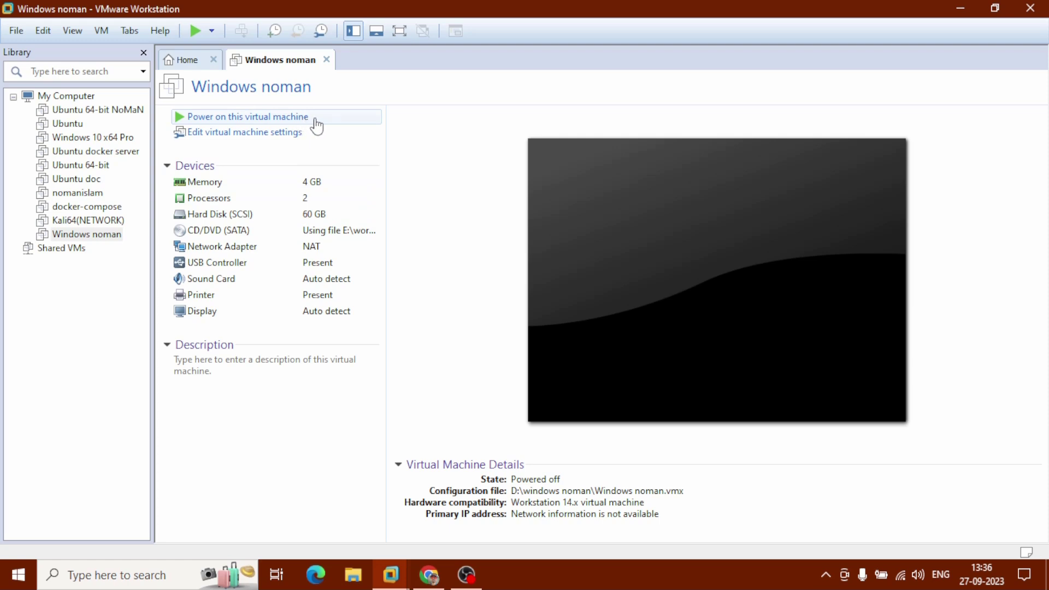
Power on Windows noman and press a key to boot from the Windows 10 ISO.
click(247, 116)
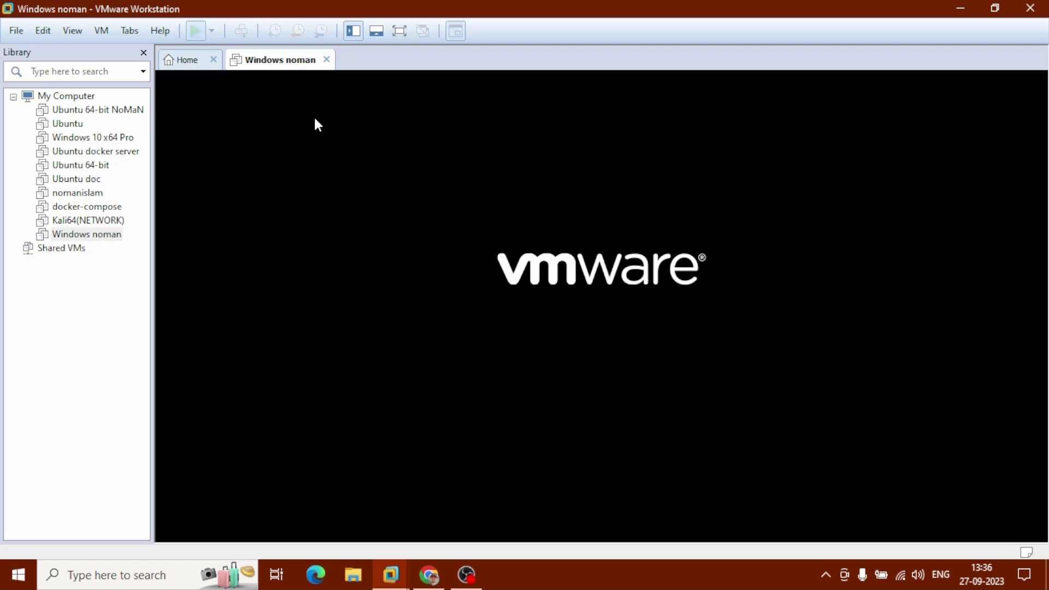
click(194, 30)
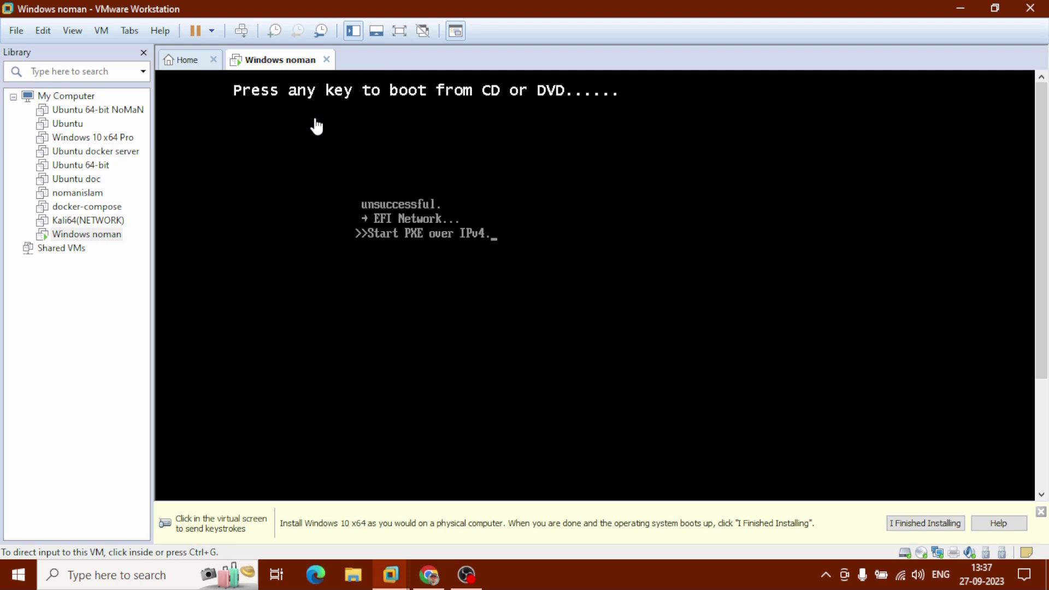
click(317, 125)
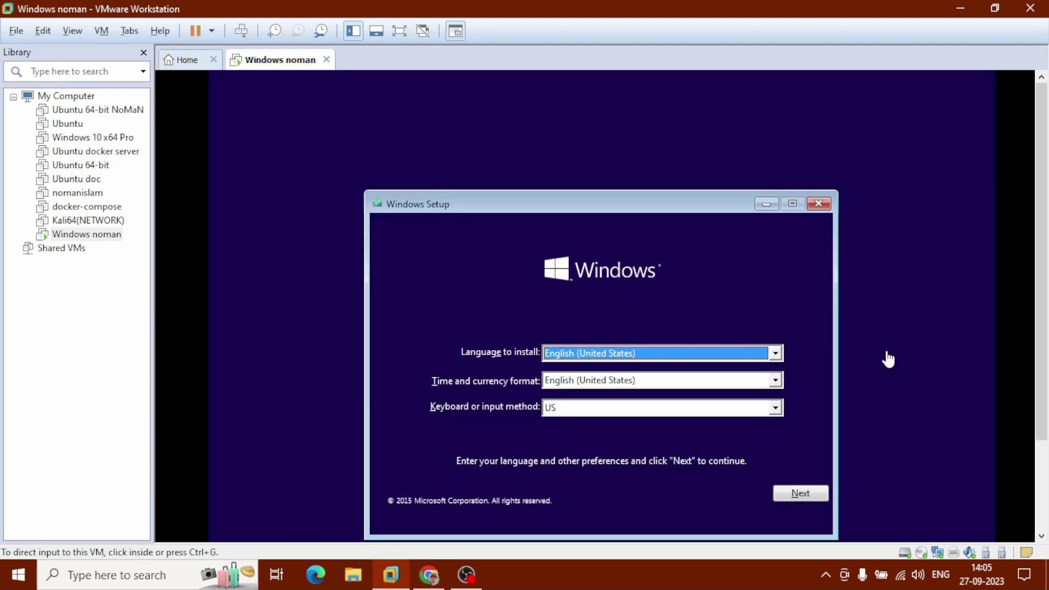
mouse_move(670, 361)
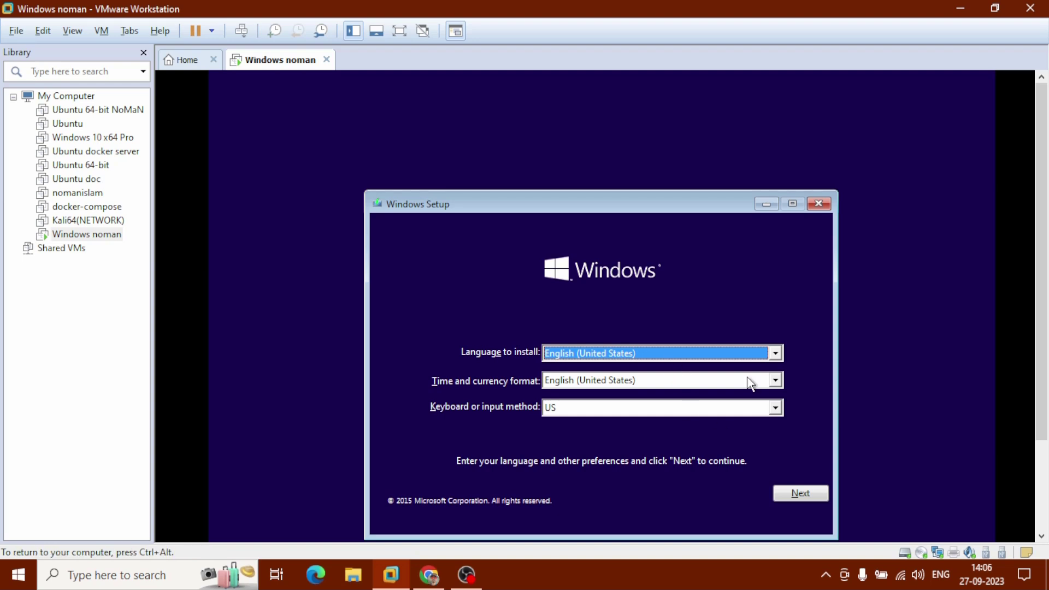
Choose English (India) time and currency format, start Install now, and skip the product key.
click(774, 380)
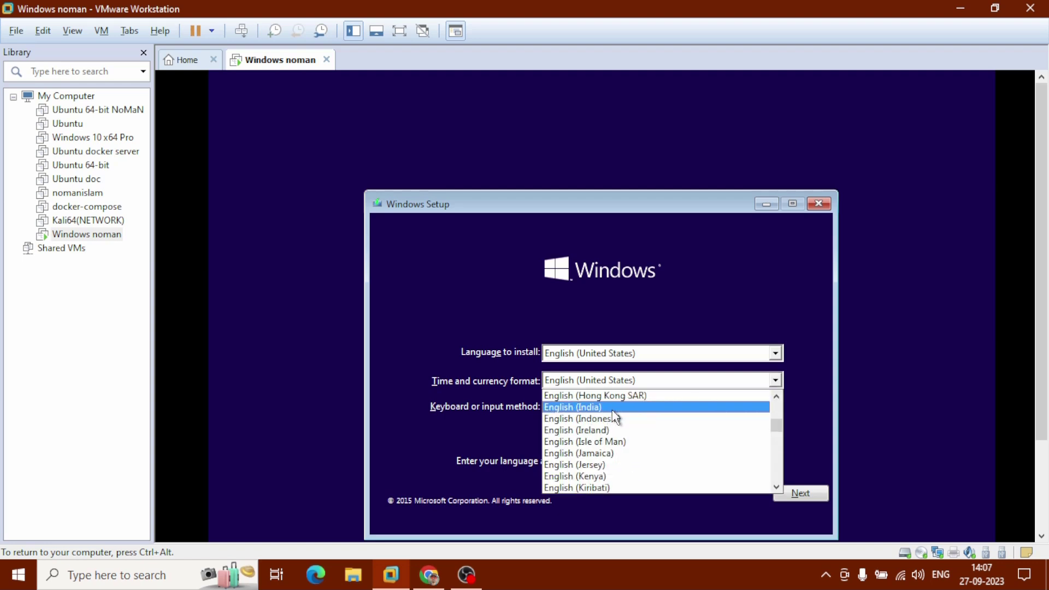
click(572, 406)
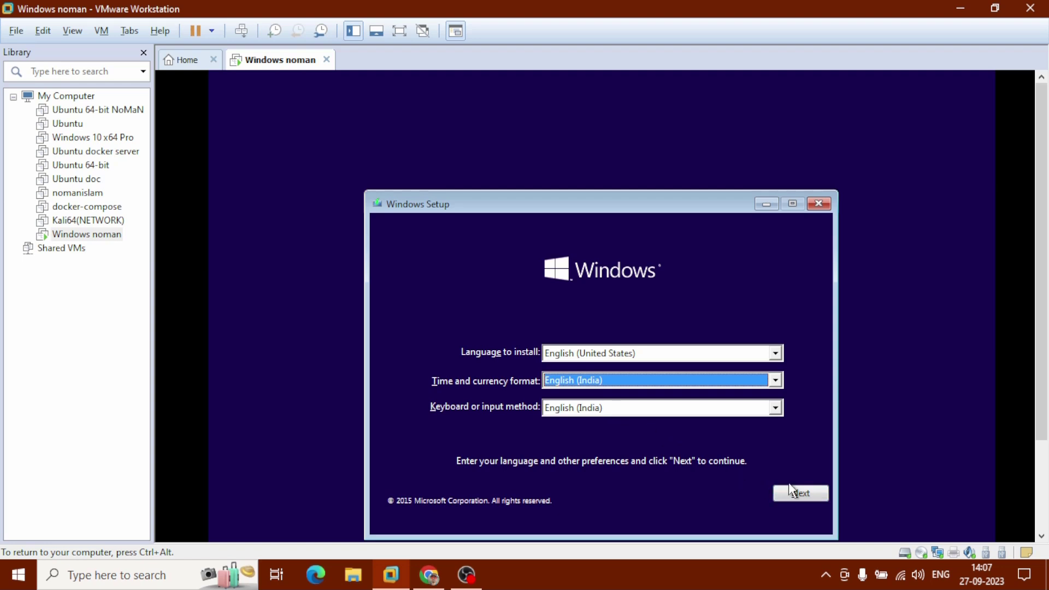
click(799, 493)
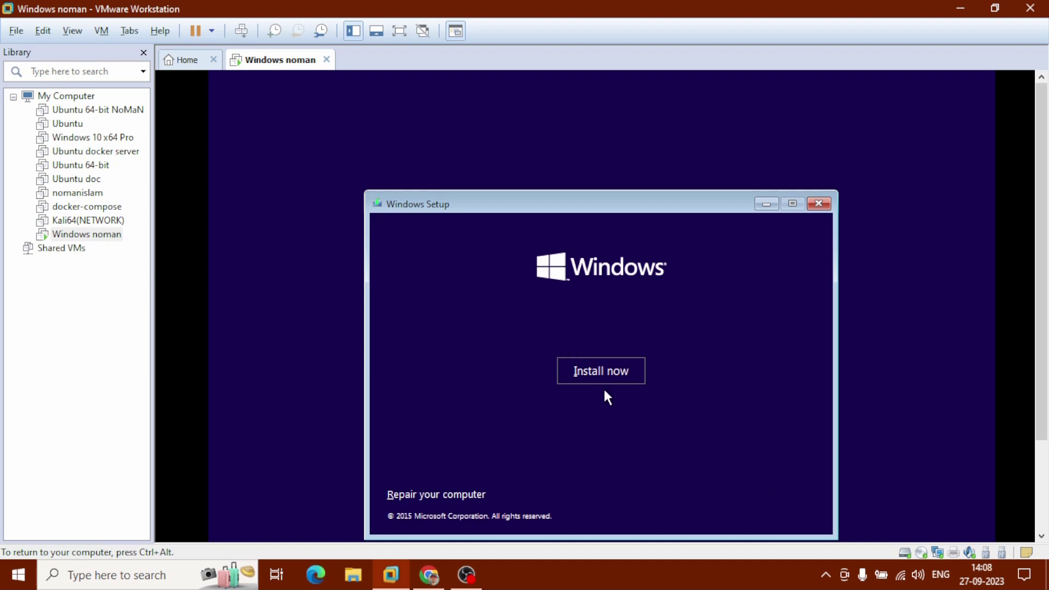
click(599, 370)
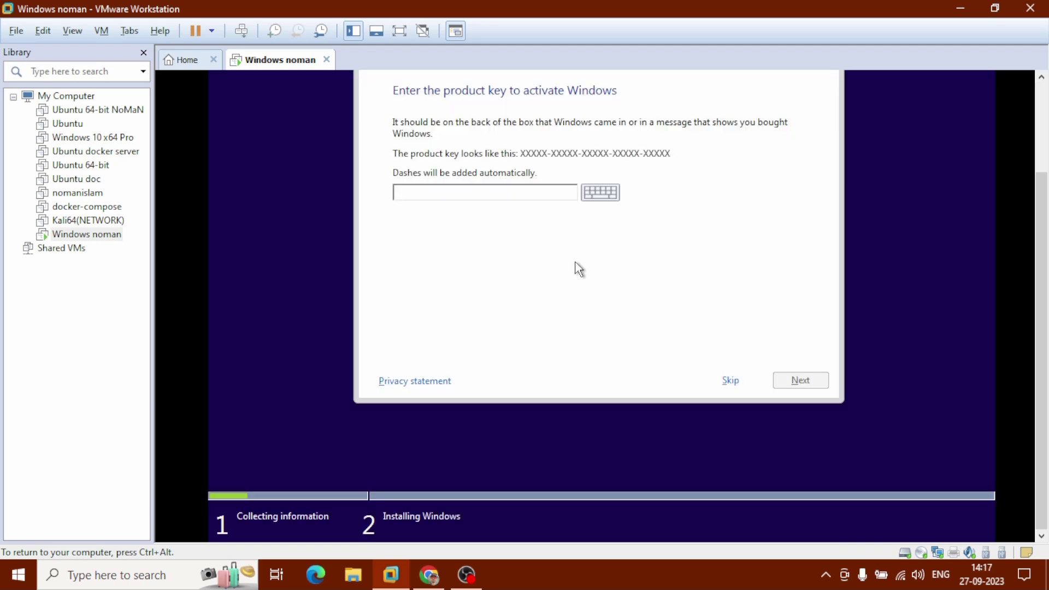
click(484, 191)
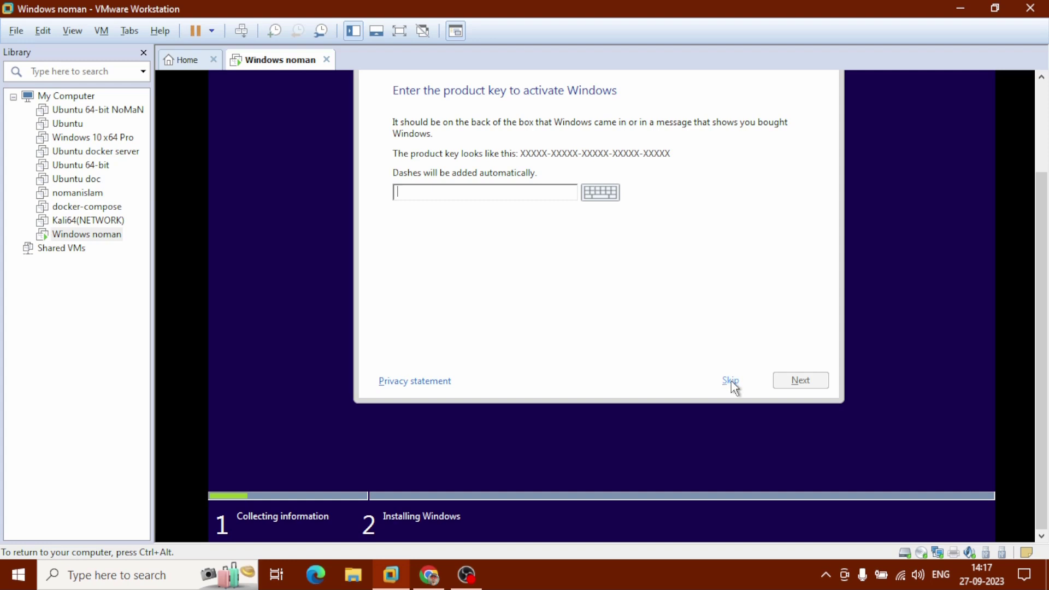
click(730, 380)
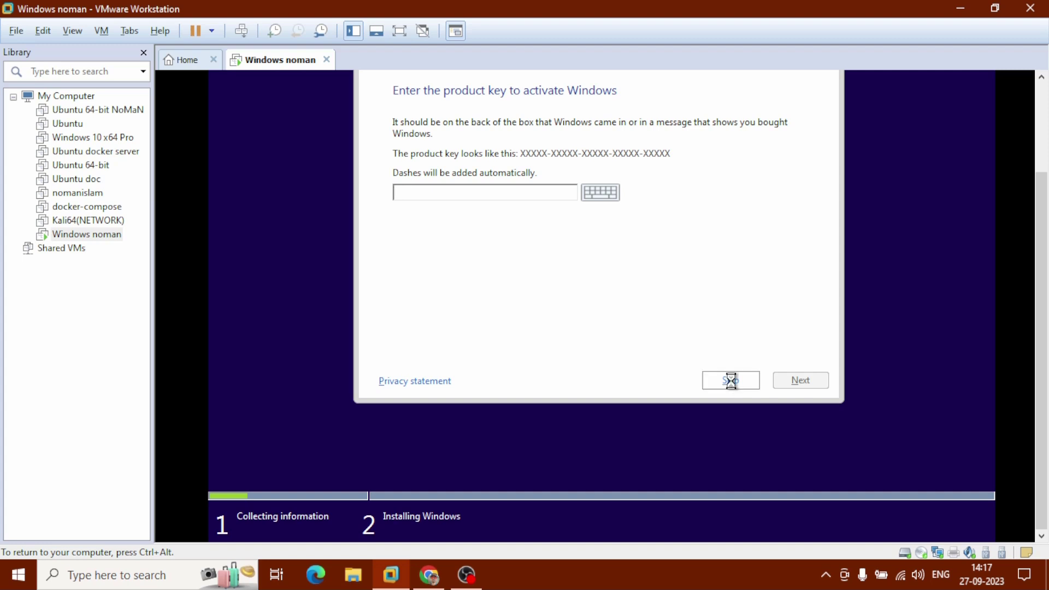
Skip the product key prompt and accept the Windows license terms.
click(729, 380)
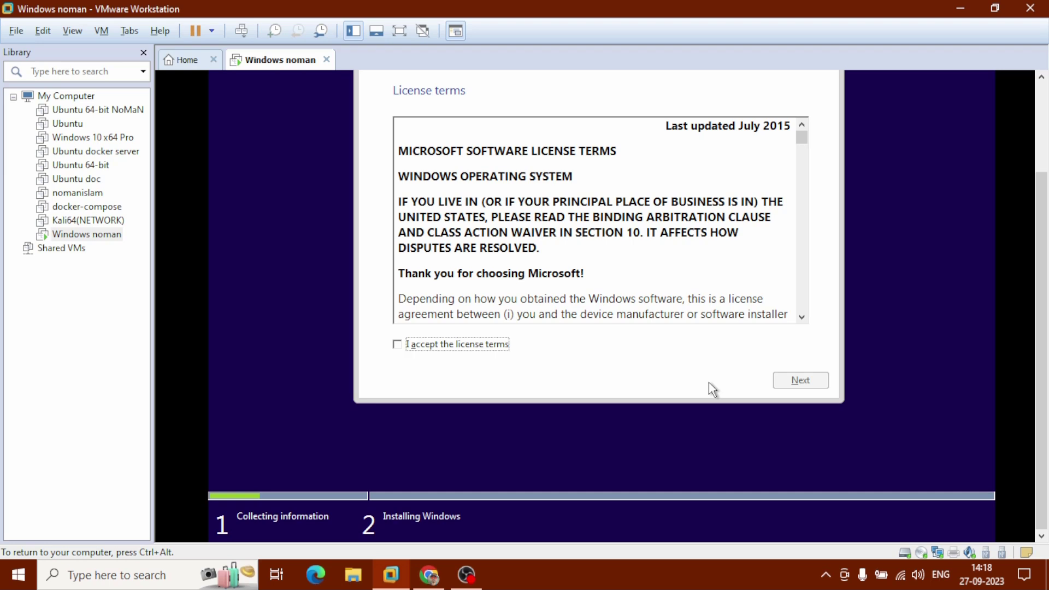
mouse_move(508, 343)
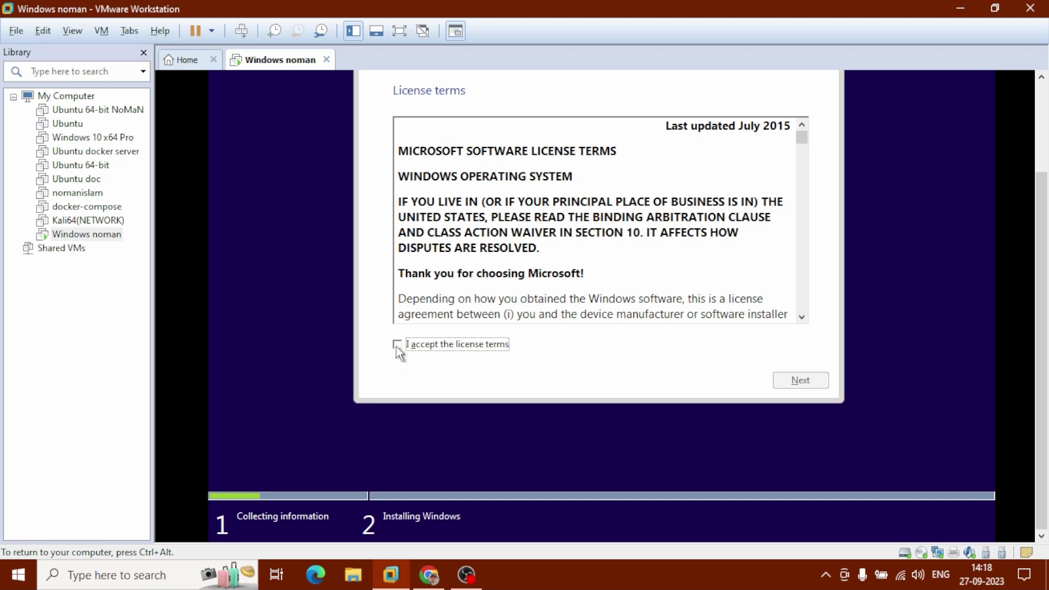
click(396, 344)
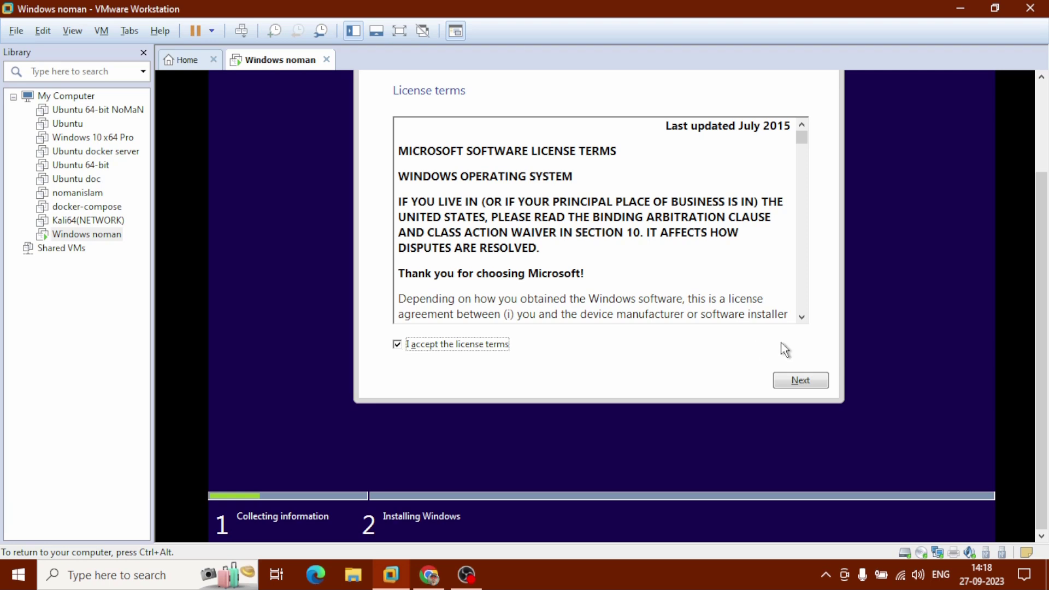
click(799, 380)
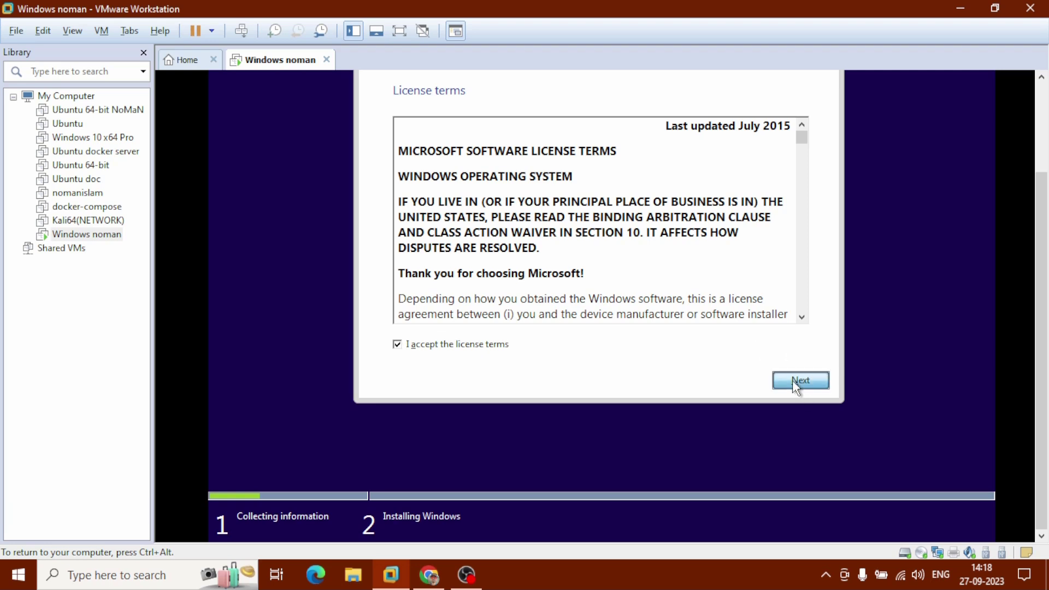
click(801, 380)
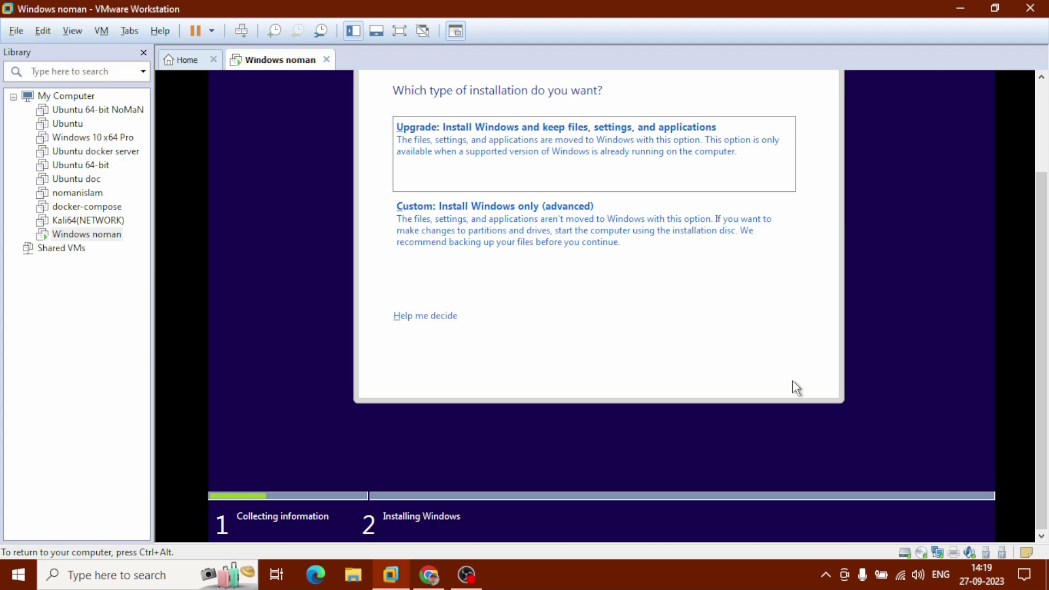
mouse_move(767, 331)
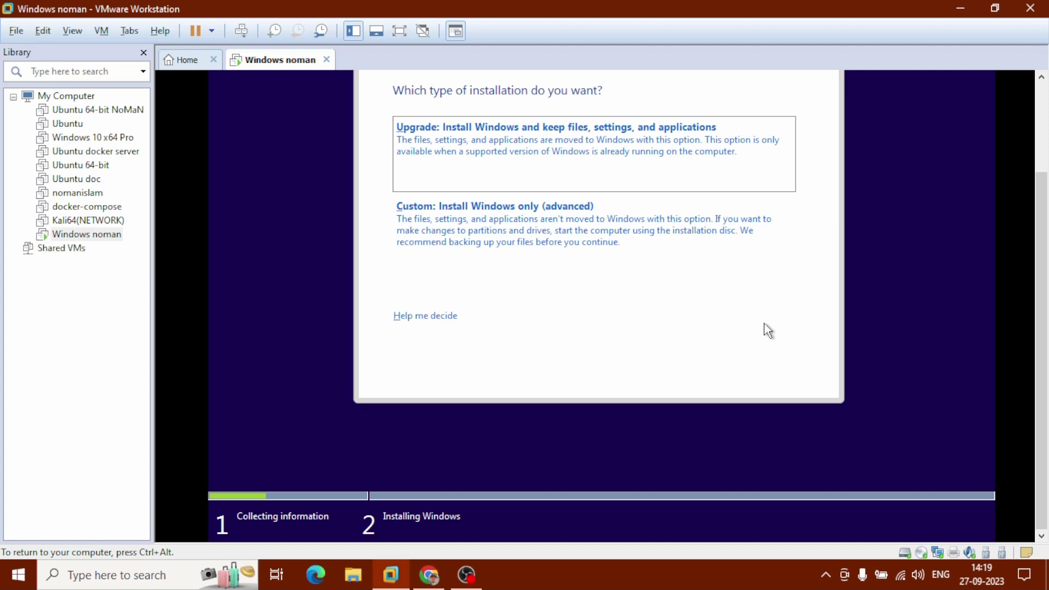
mouse_move(726, 173)
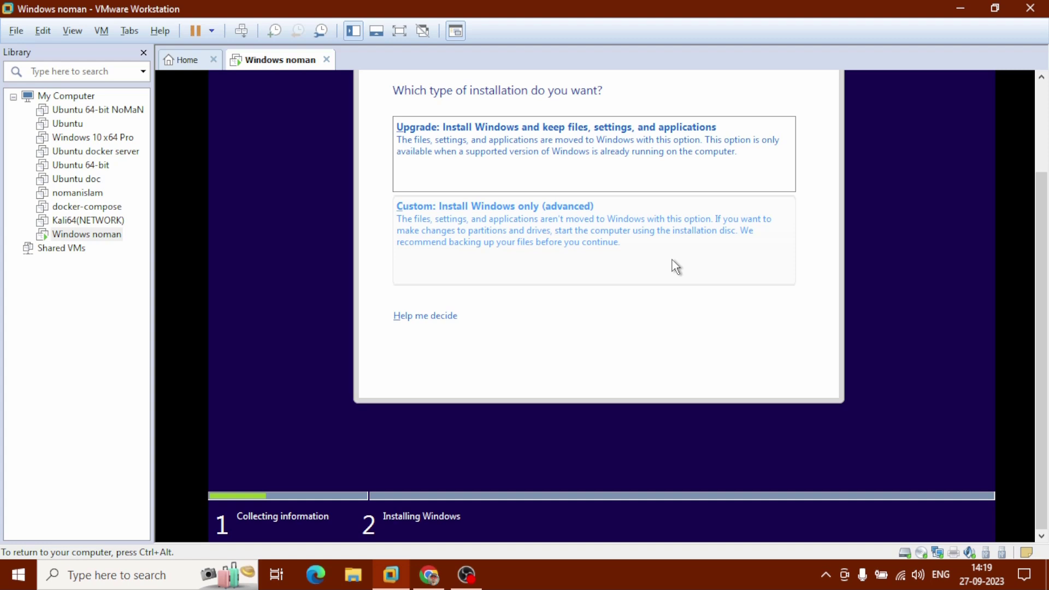
mouse_move(548, 248)
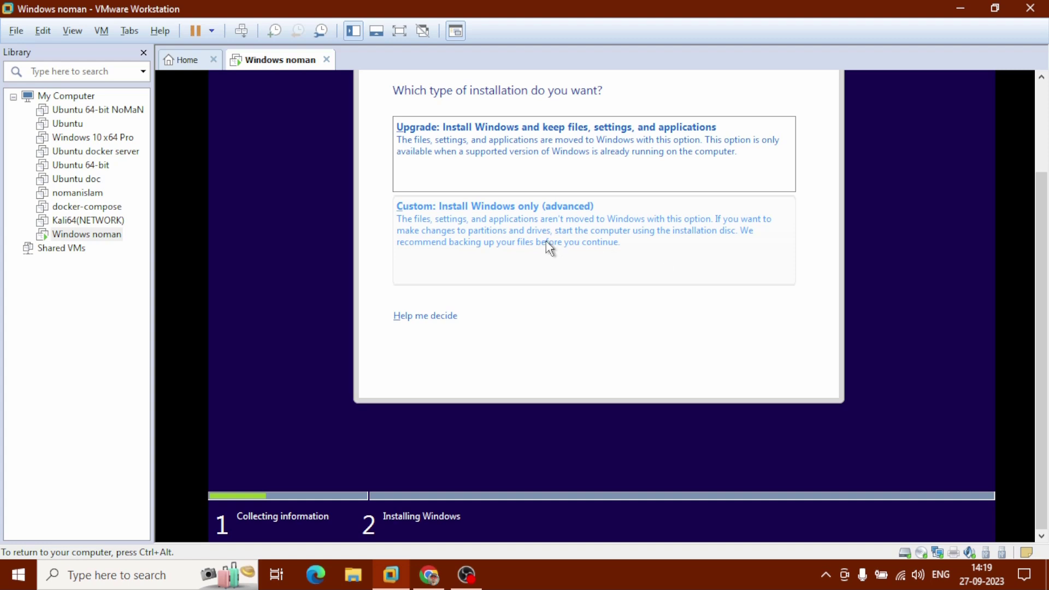
mouse_move(537, 241)
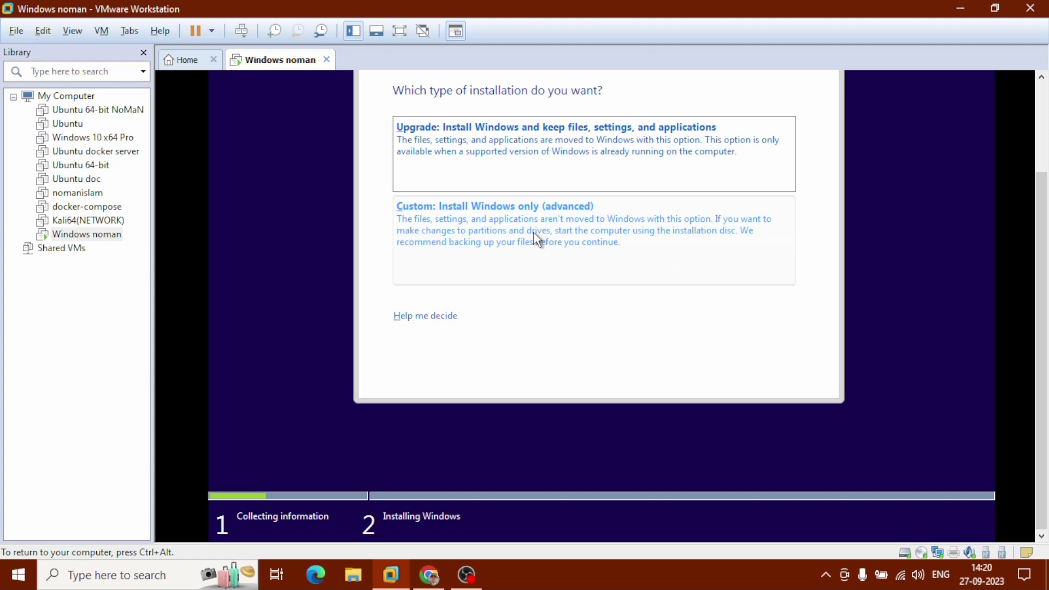
Select the 'Custom: Install Windows only (advanced)' installation type.
click(593, 241)
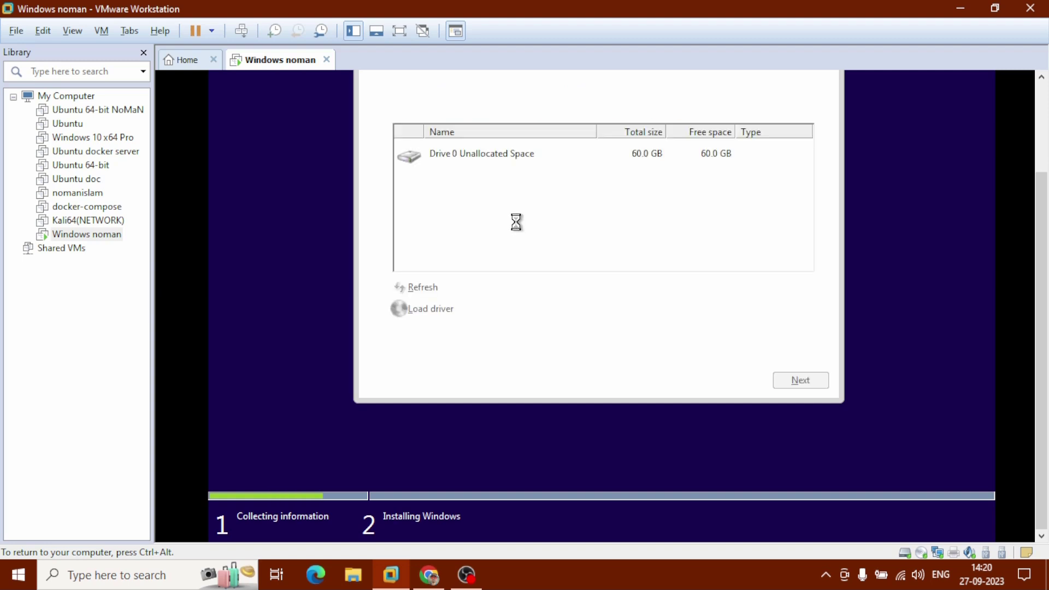
Install Windows onto Drive 0's 60 GB unallocated space.
click(480, 153)
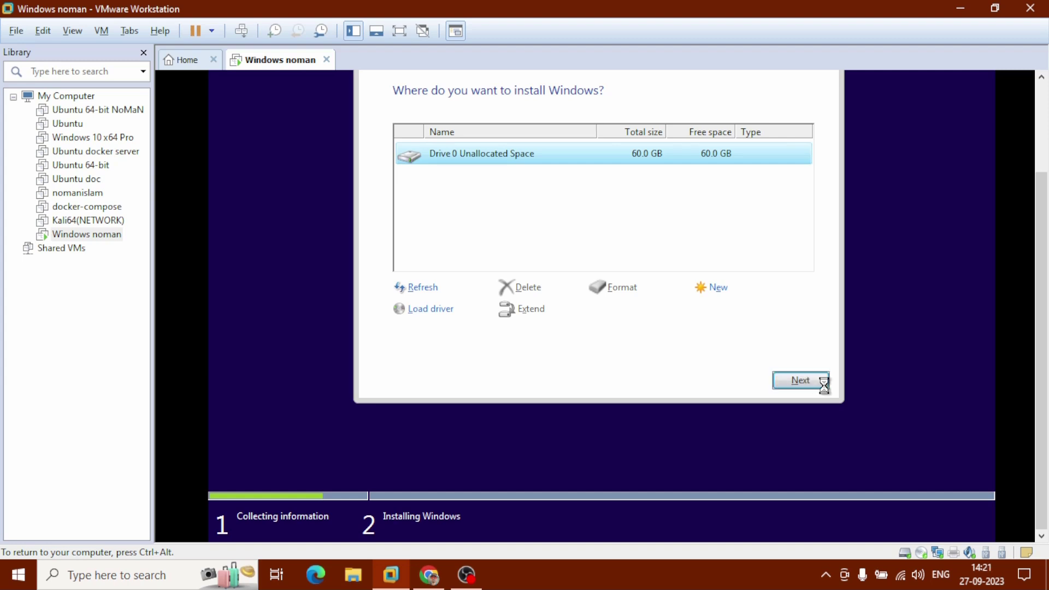
click(799, 380)
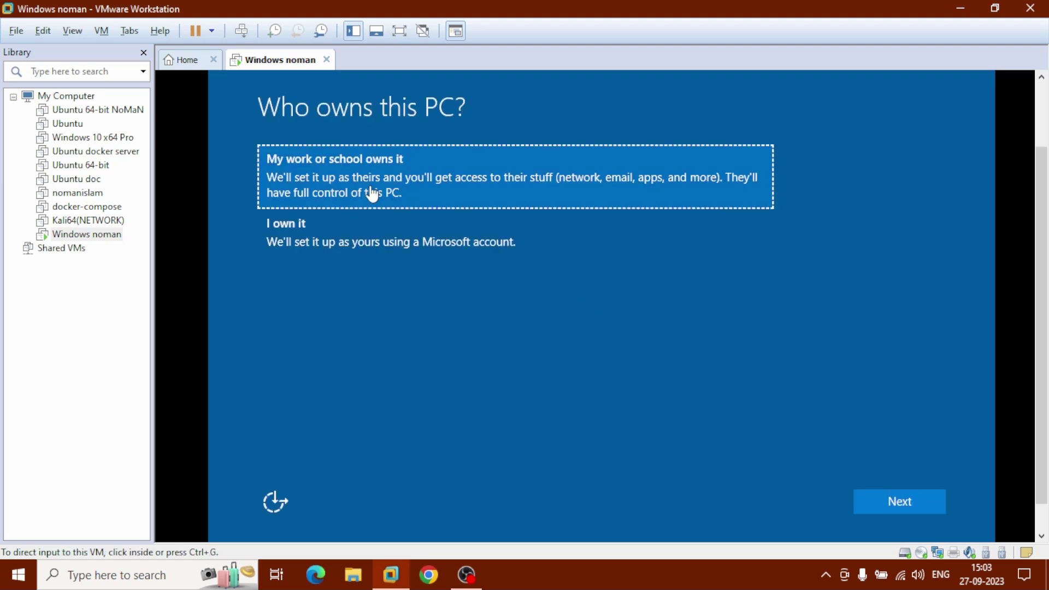
mouse_move(455, 175)
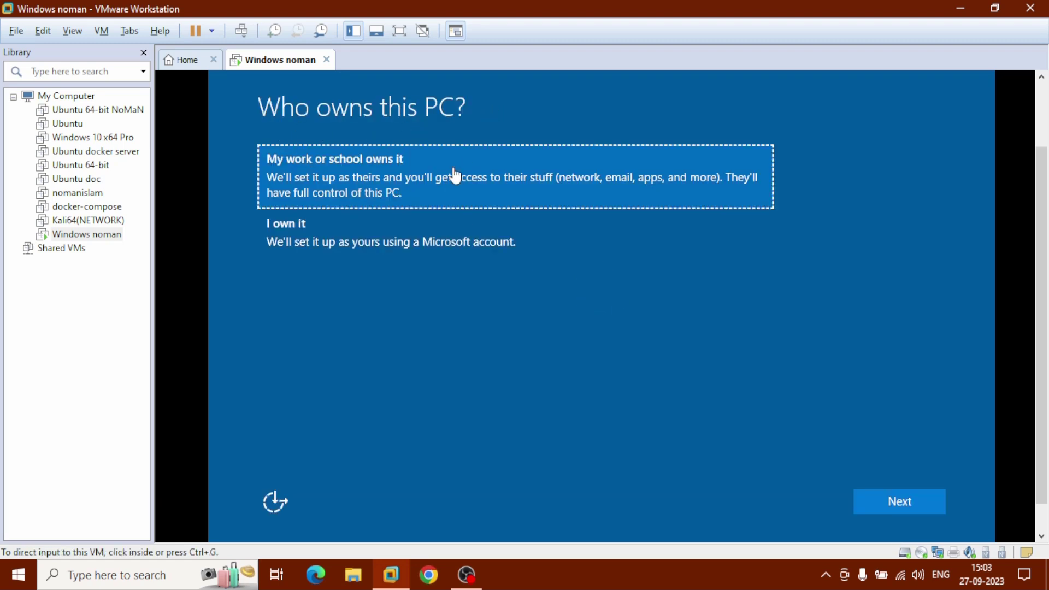
mouse_move(436, 195)
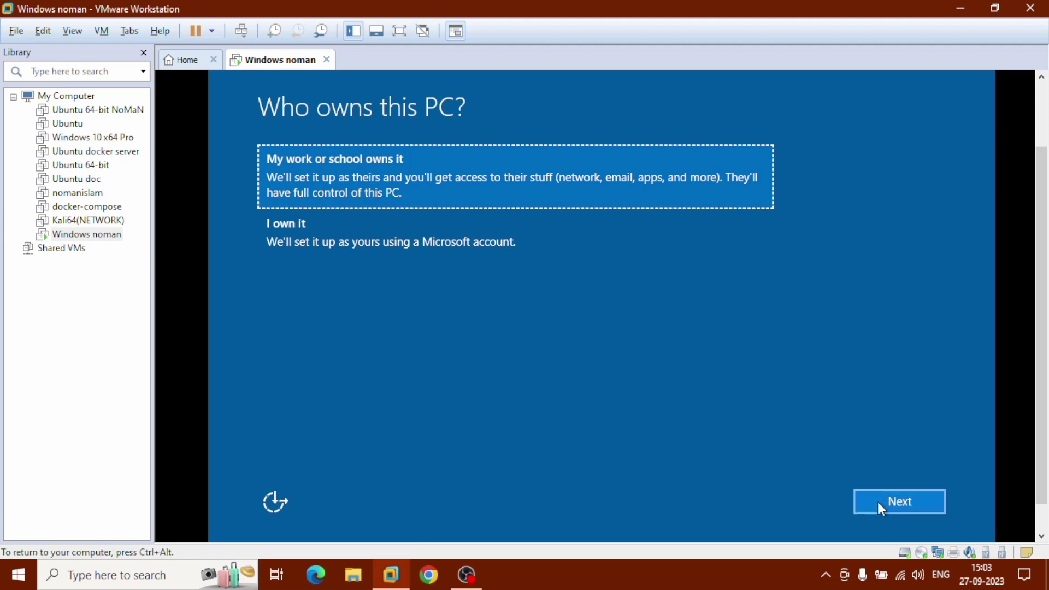
Mark the PC as work or school owned and choose joining a local Active Directory domain.
click(899, 501)
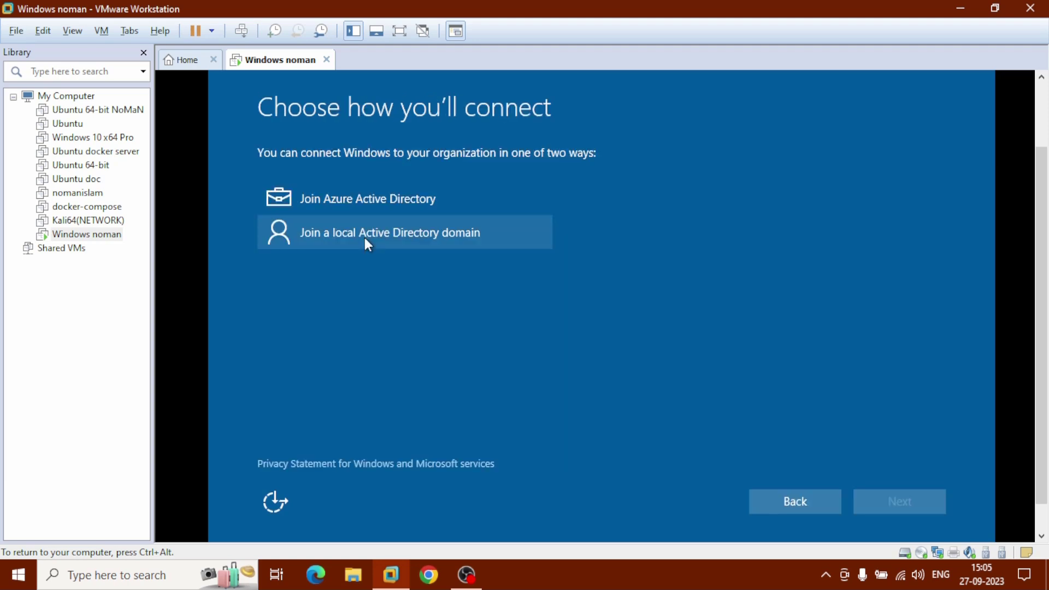
click(404, 232)
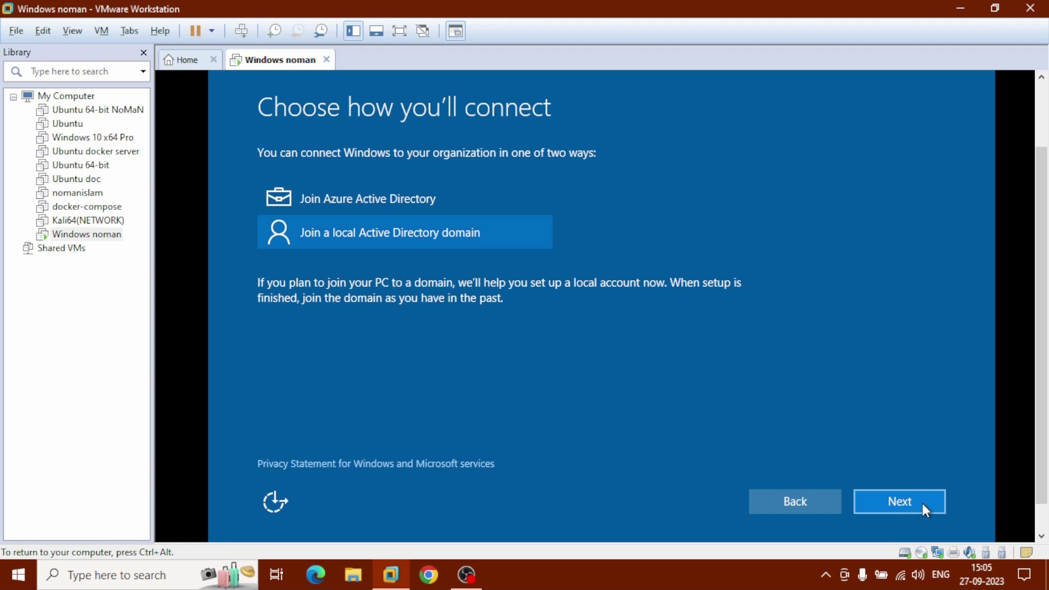
click(899, 501)
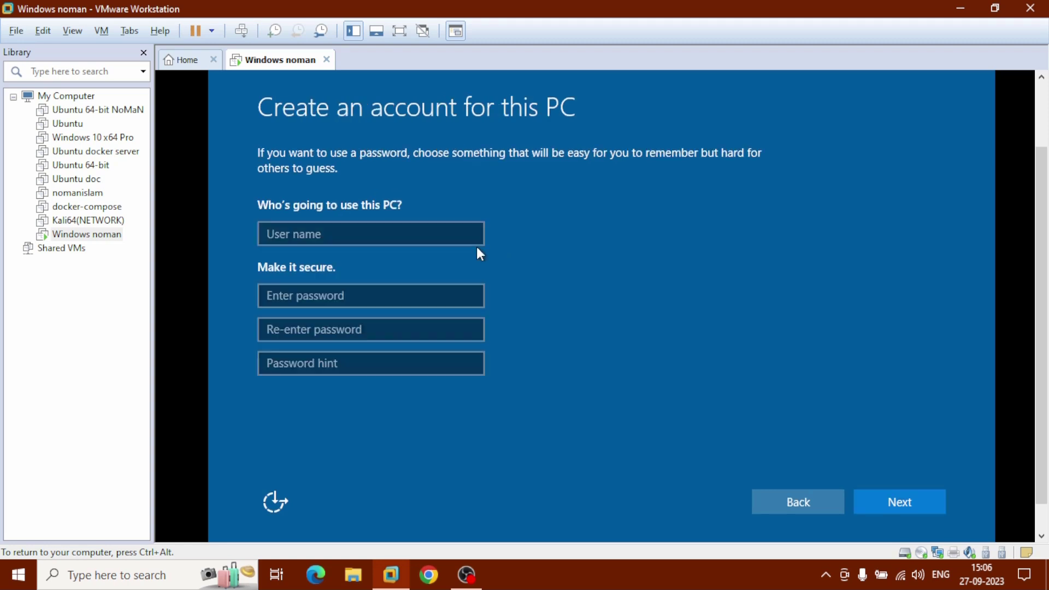
Create local account 'noman' with a password and password hint 'noma'.
click(370, 233)
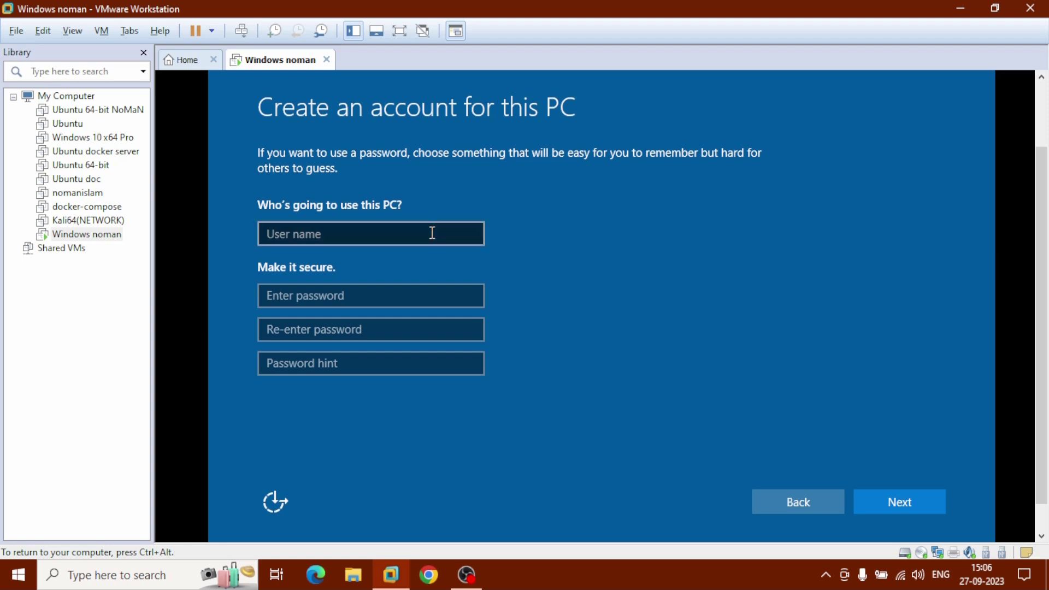
text(noman)
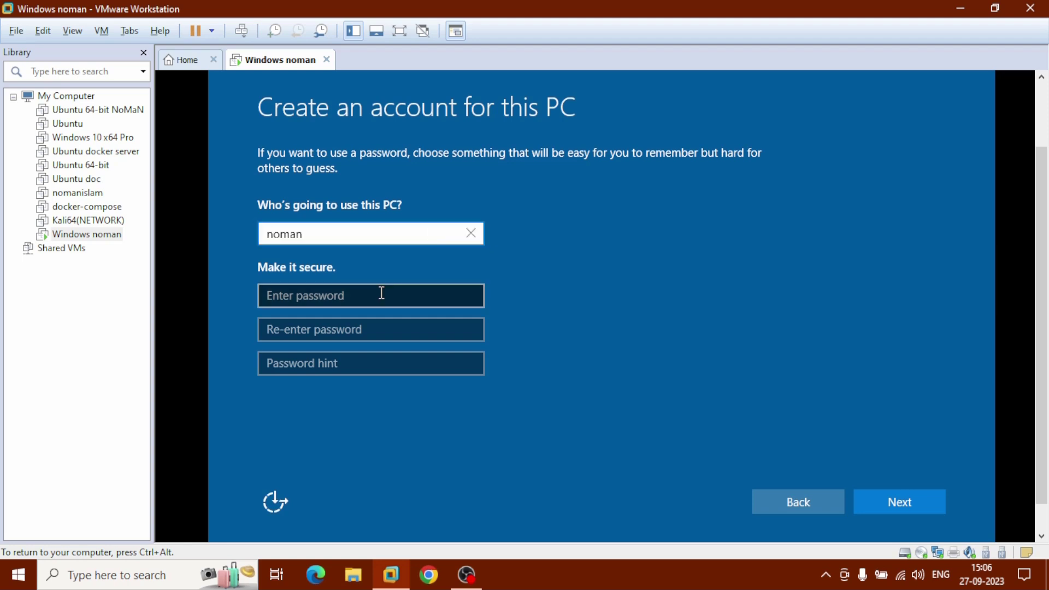
click(370, 295)
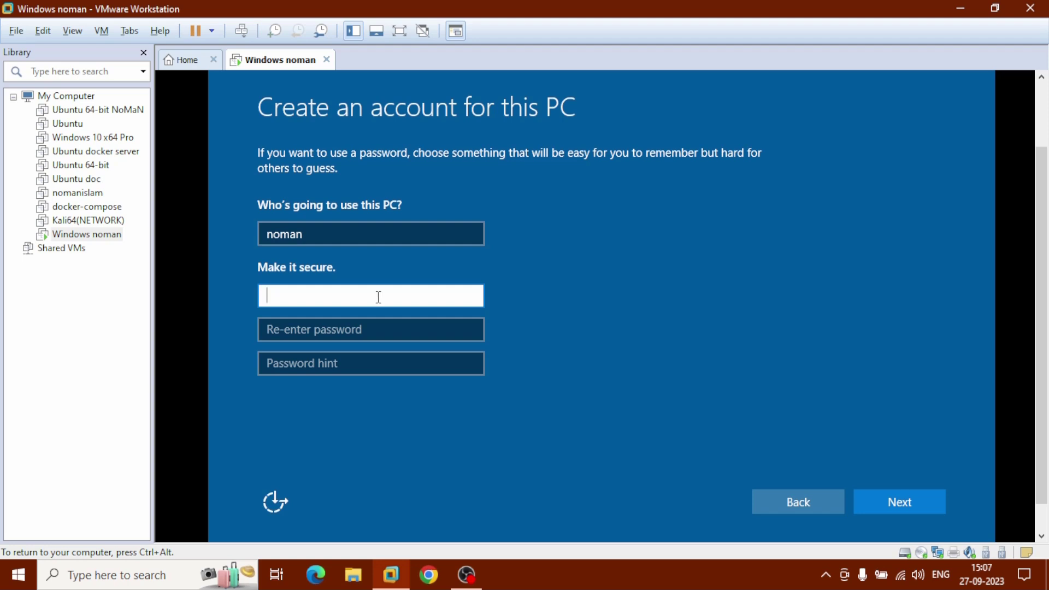
text(••••)
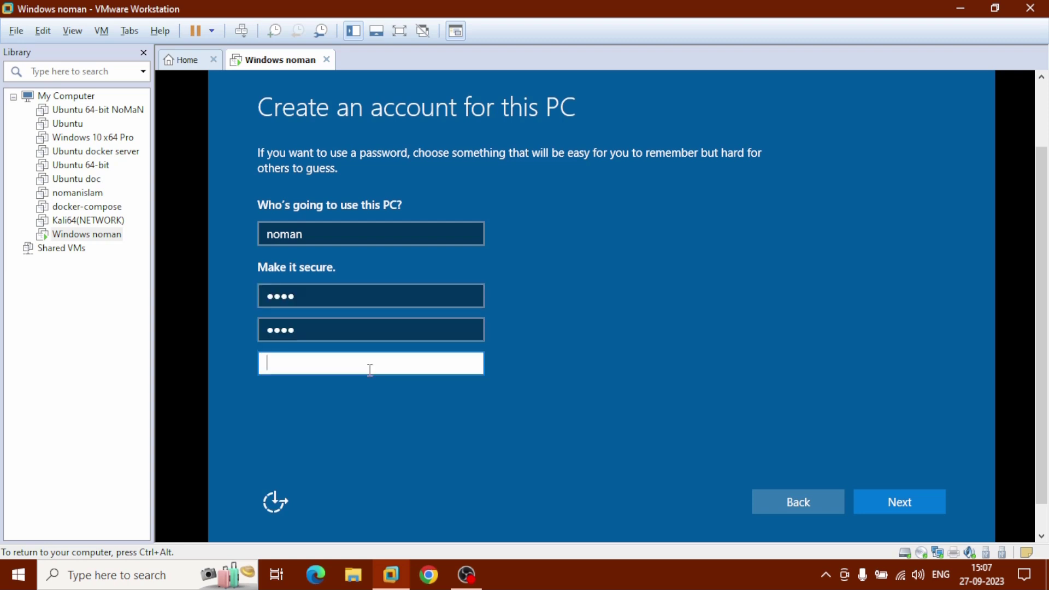
text(noma)
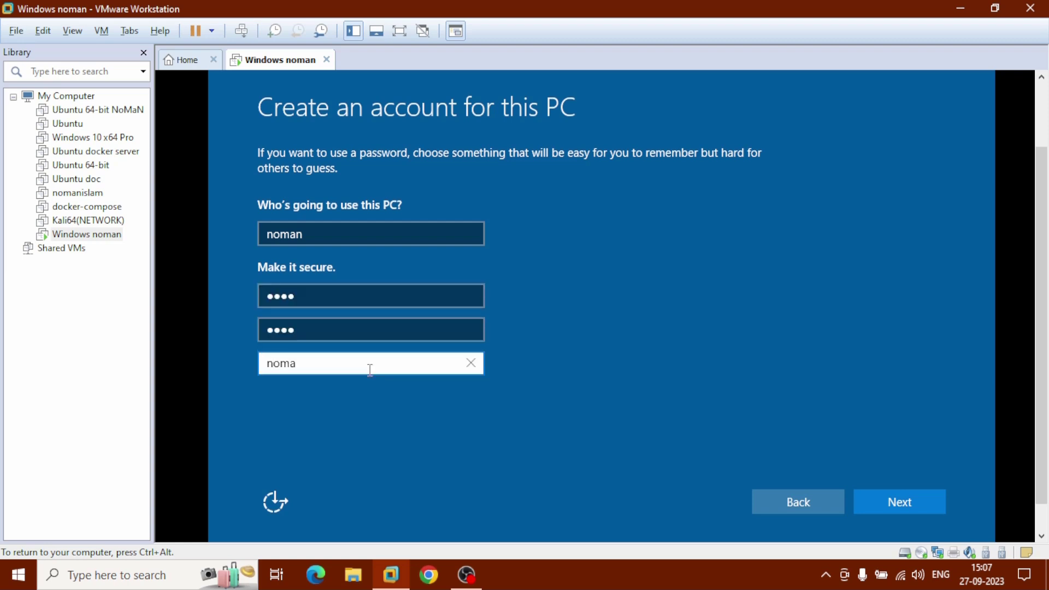
click(898, 501)
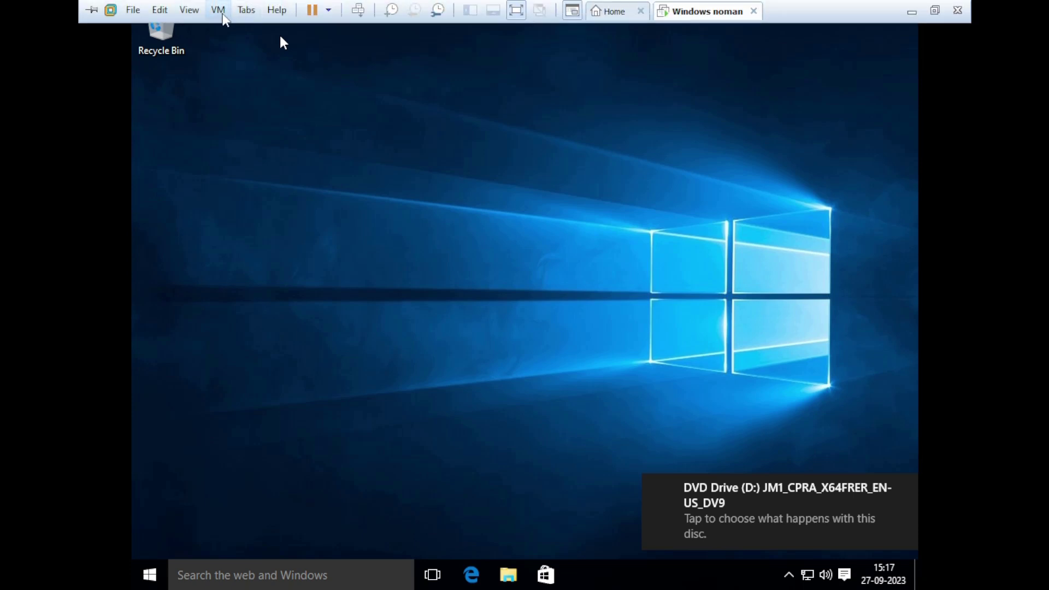
Choose Install VMware Tools from the VM menu to mount the installer disc.
click(217, 10)
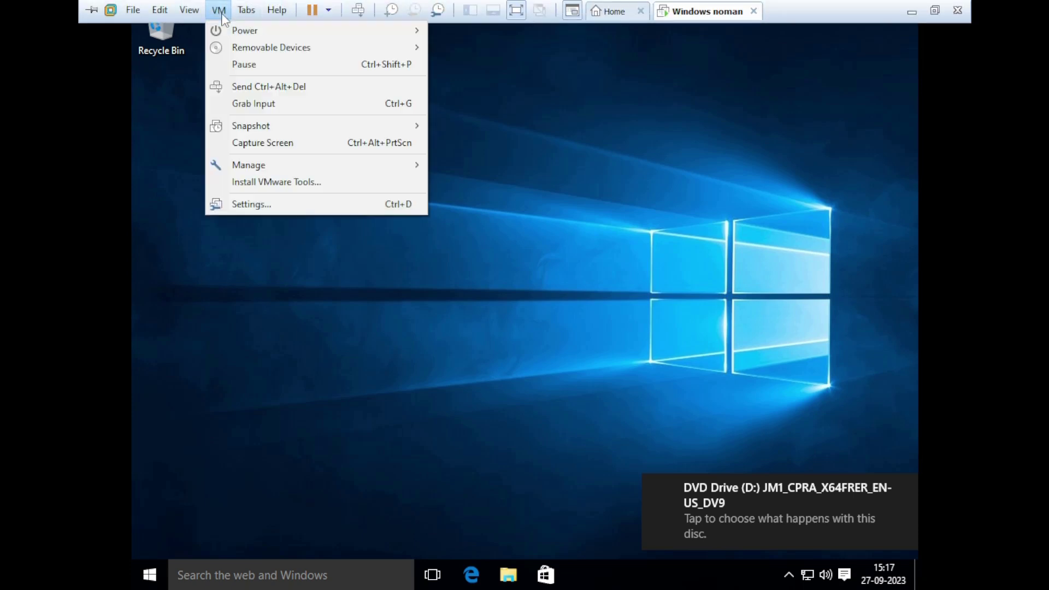
mouse_move(314, 182)
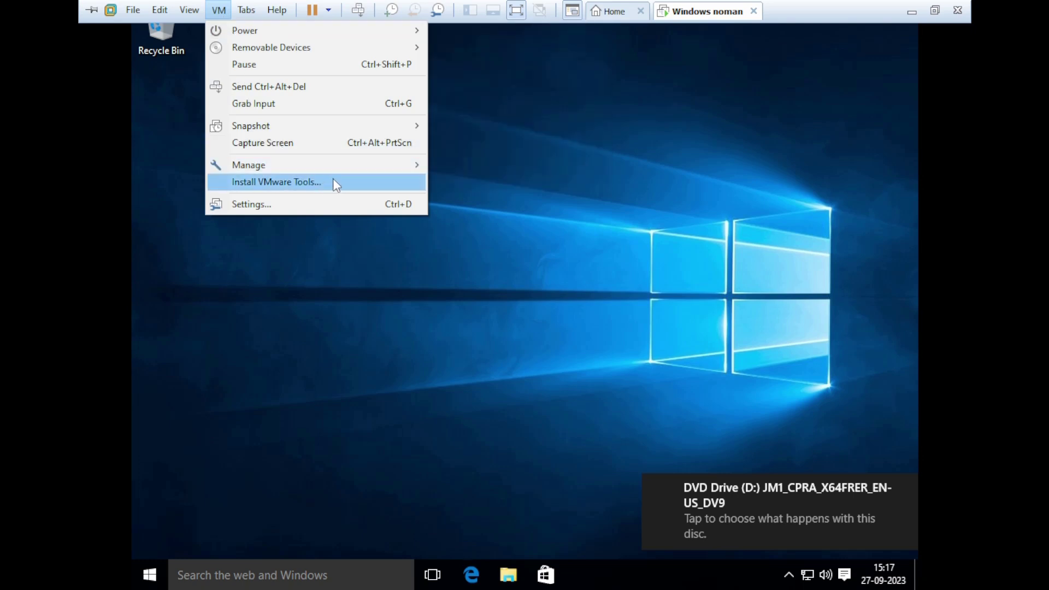
click(218, 9)
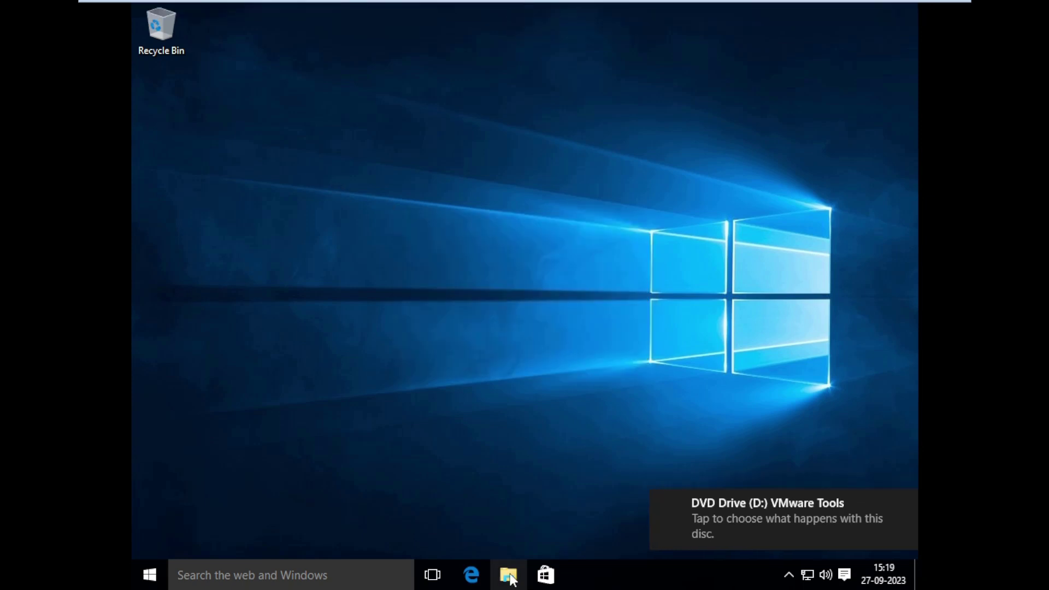
Run setup64 from the VMware Tools DVD drive (D:) and approve User Account Control.
click(508, 575)
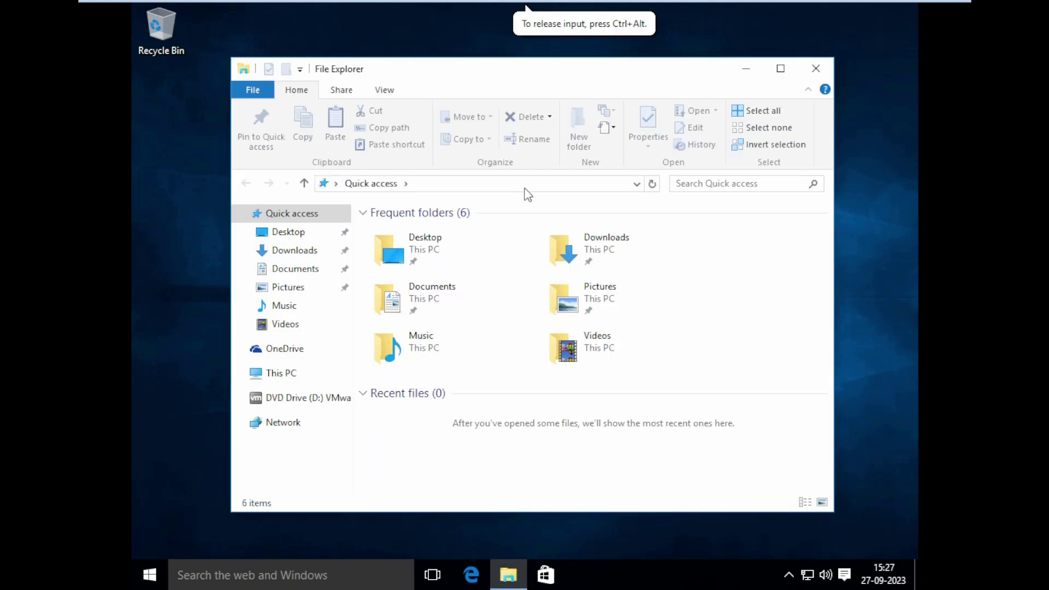
mouse_move(522, 196)
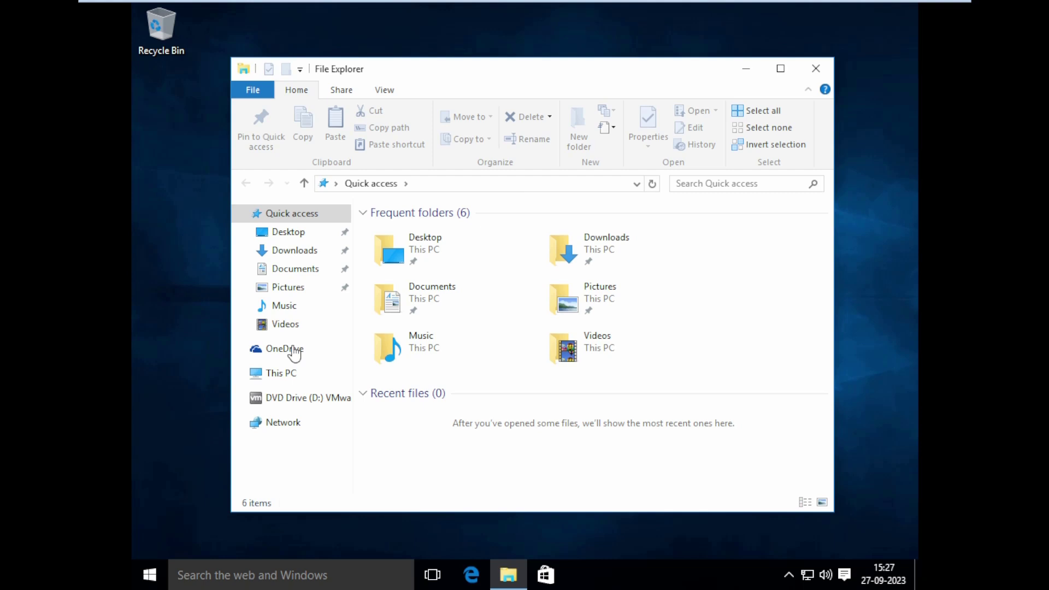
mouse_move(276, 408)
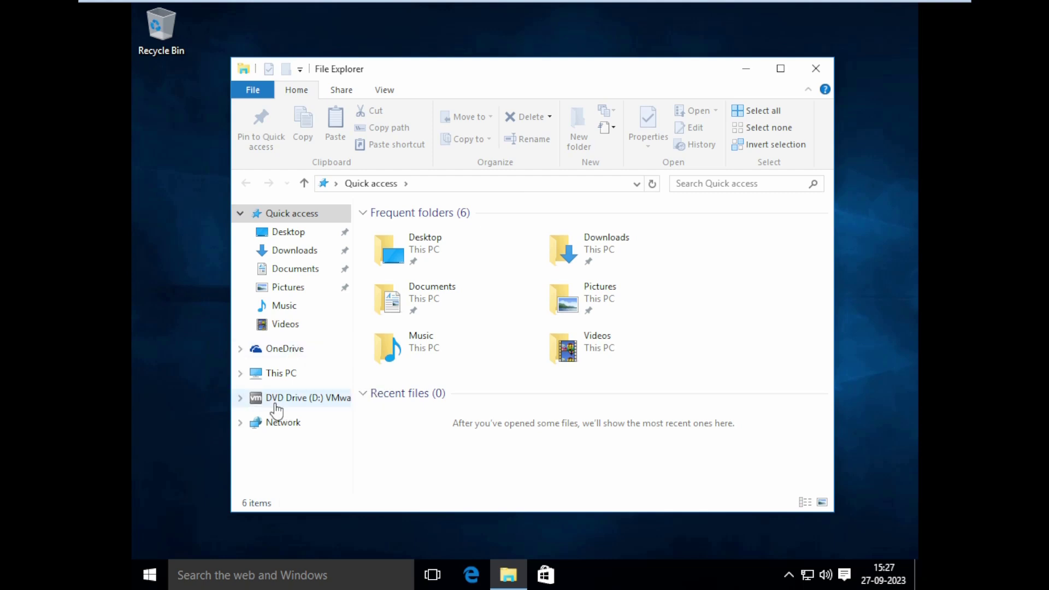
click(308, 397)
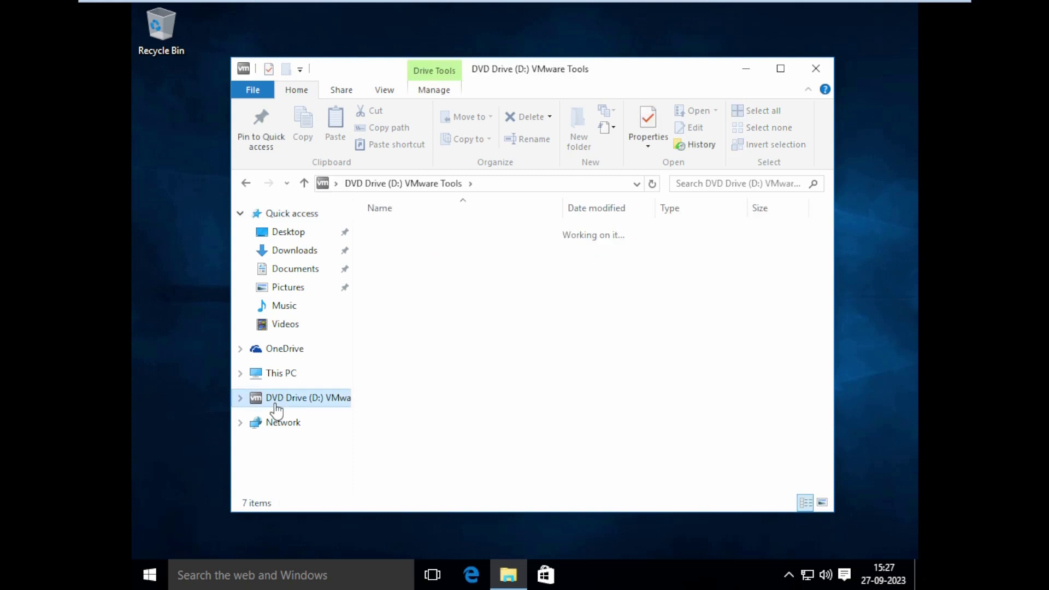
click(400, 333)
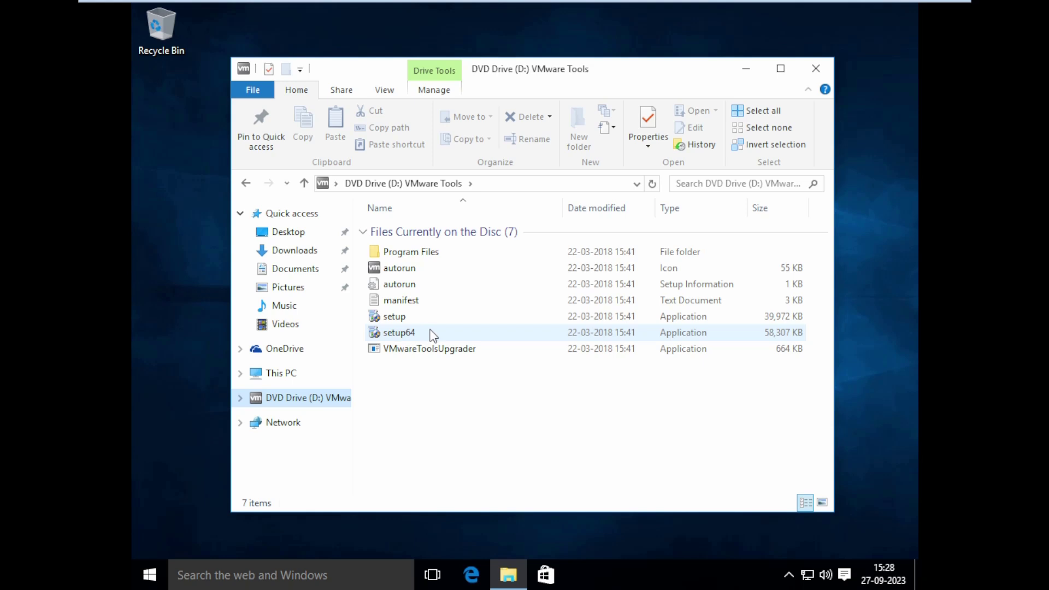
click(399, 333)
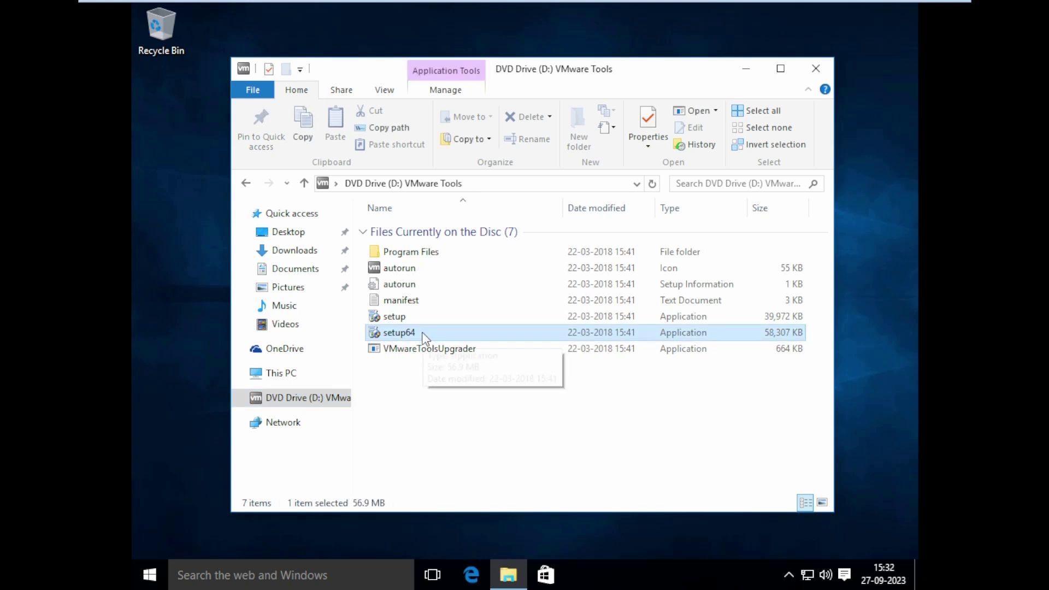
right_click(398, 332)
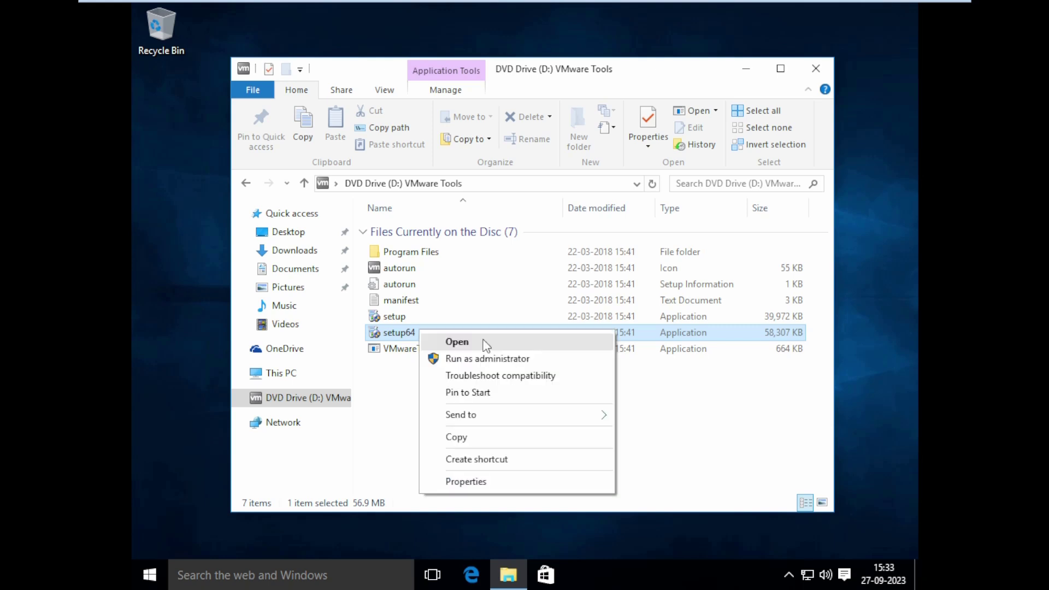
click(457, 341)
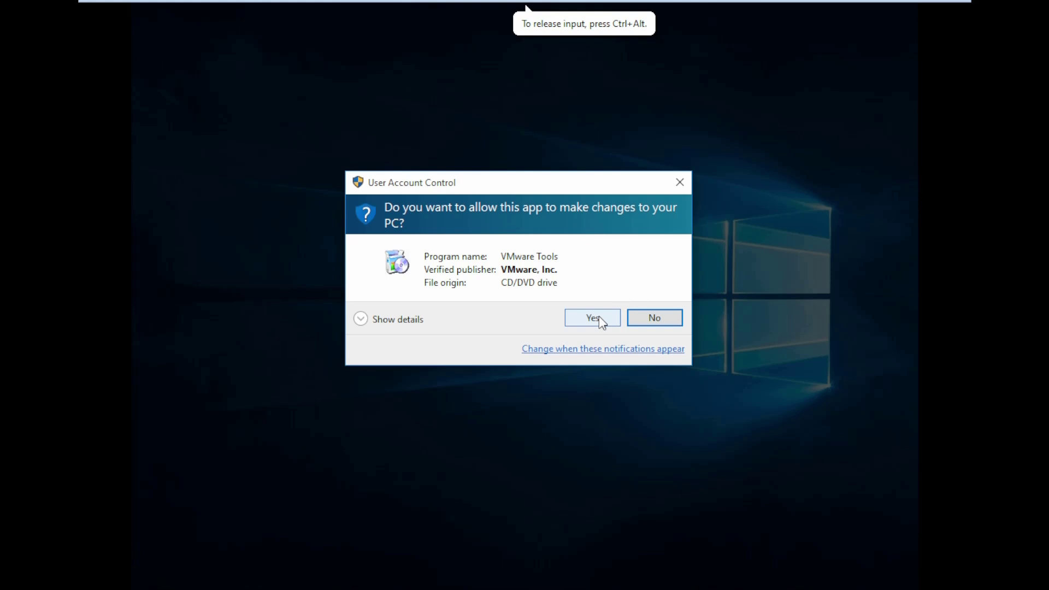
click(590, 317)
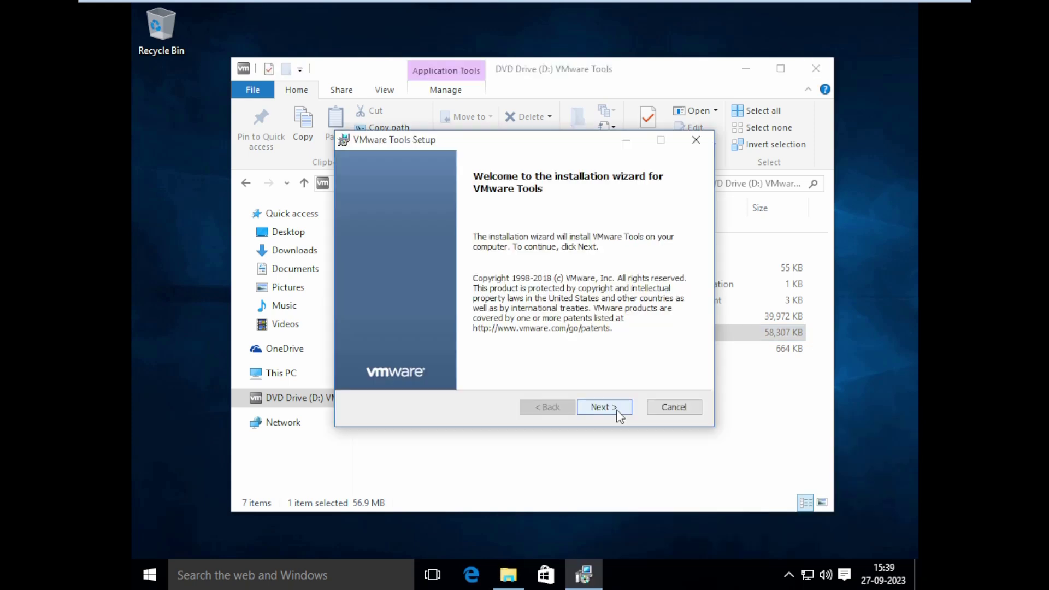
Install VMware Tools using the Complete setup type.
click(603, 406)
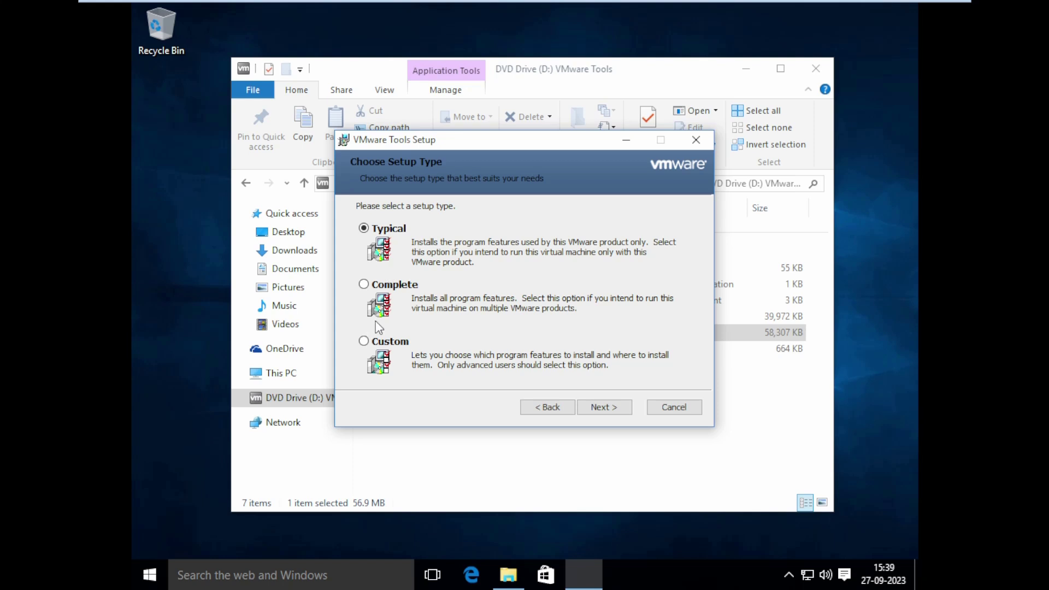
click(363, 284)
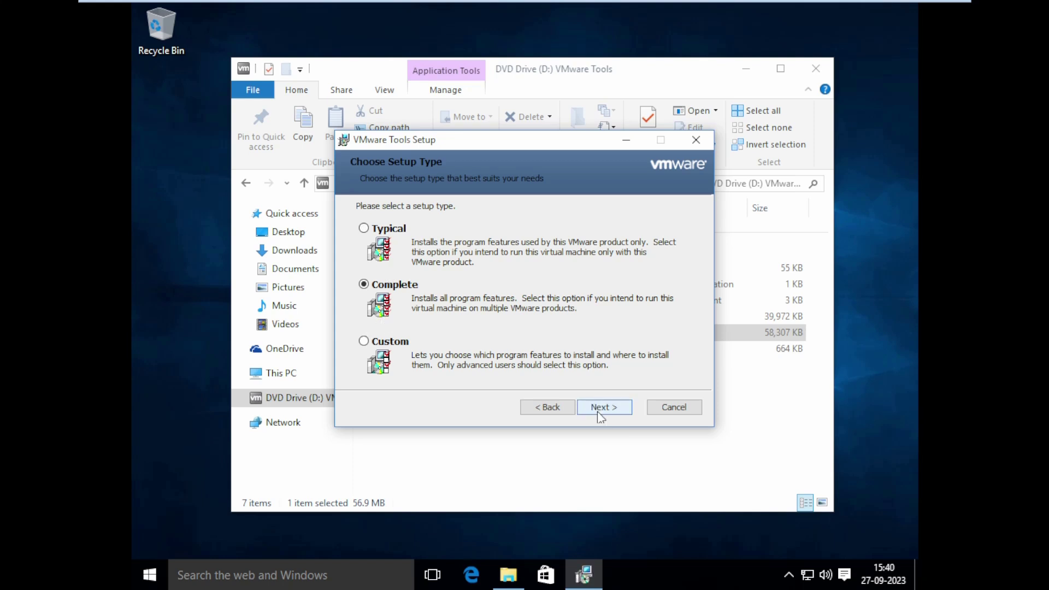
click(602, 407)
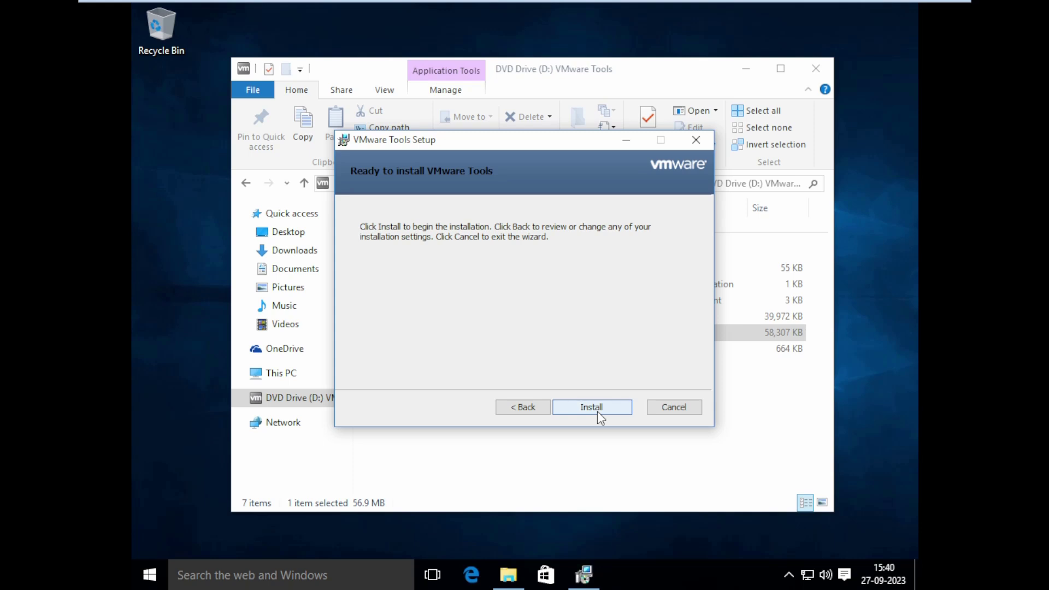
click(591, 406)
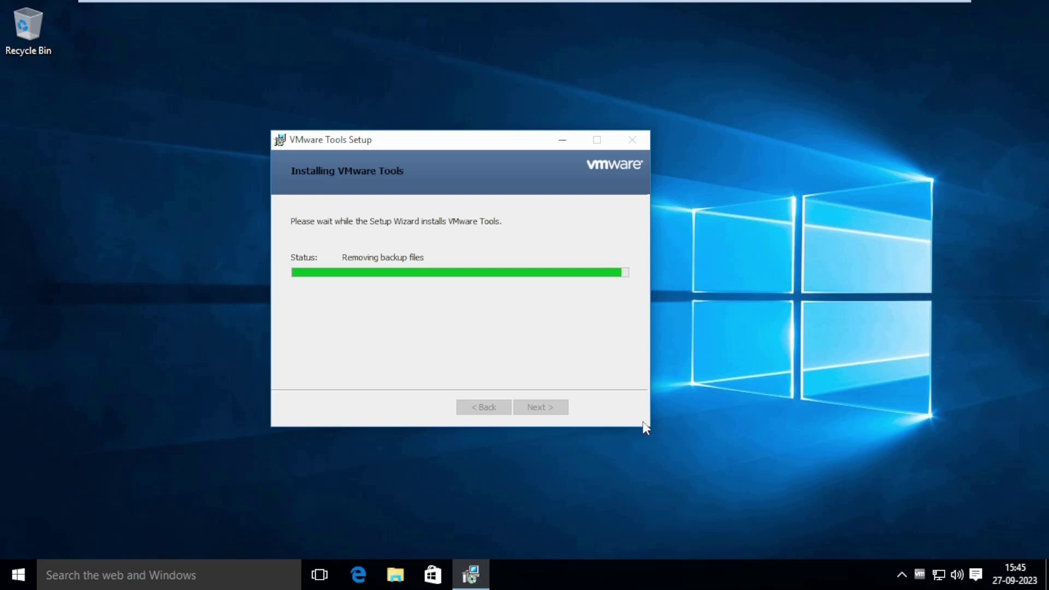
mouse_move(697, 404)
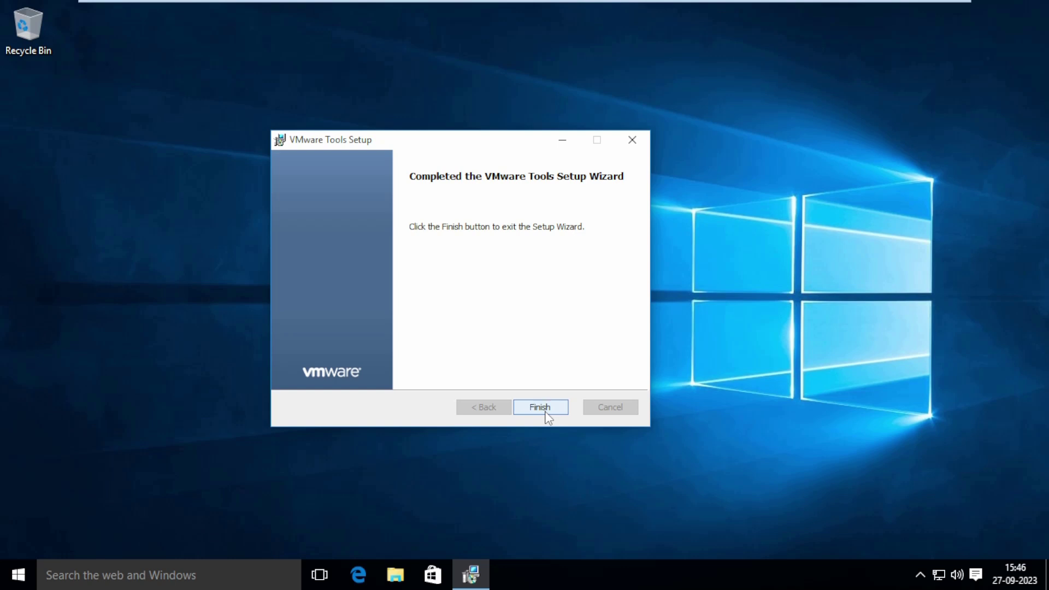
Finish the completed VMware Tools setup wizard.
click(540, 407)
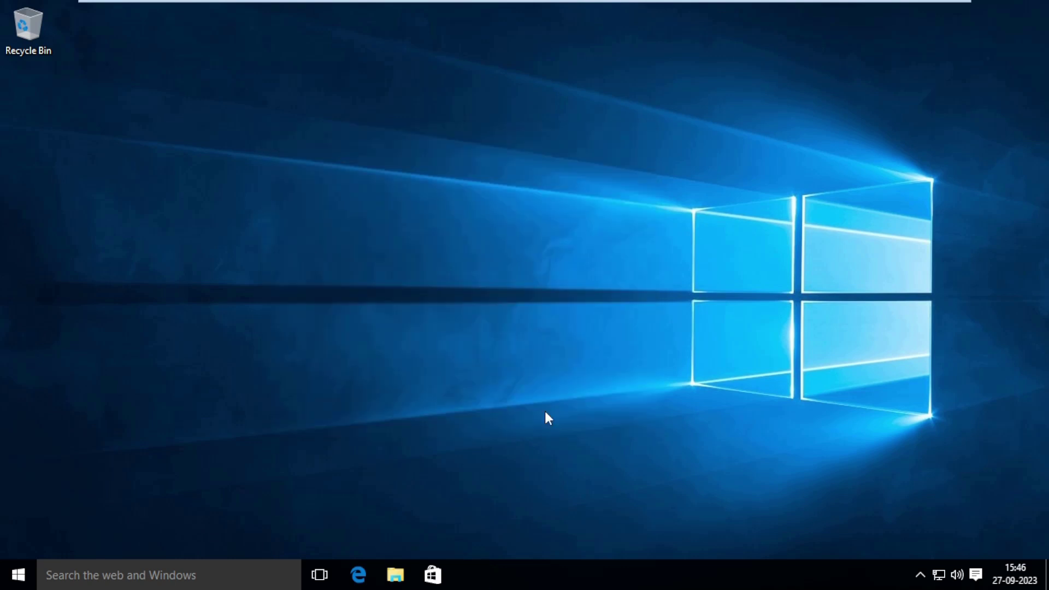